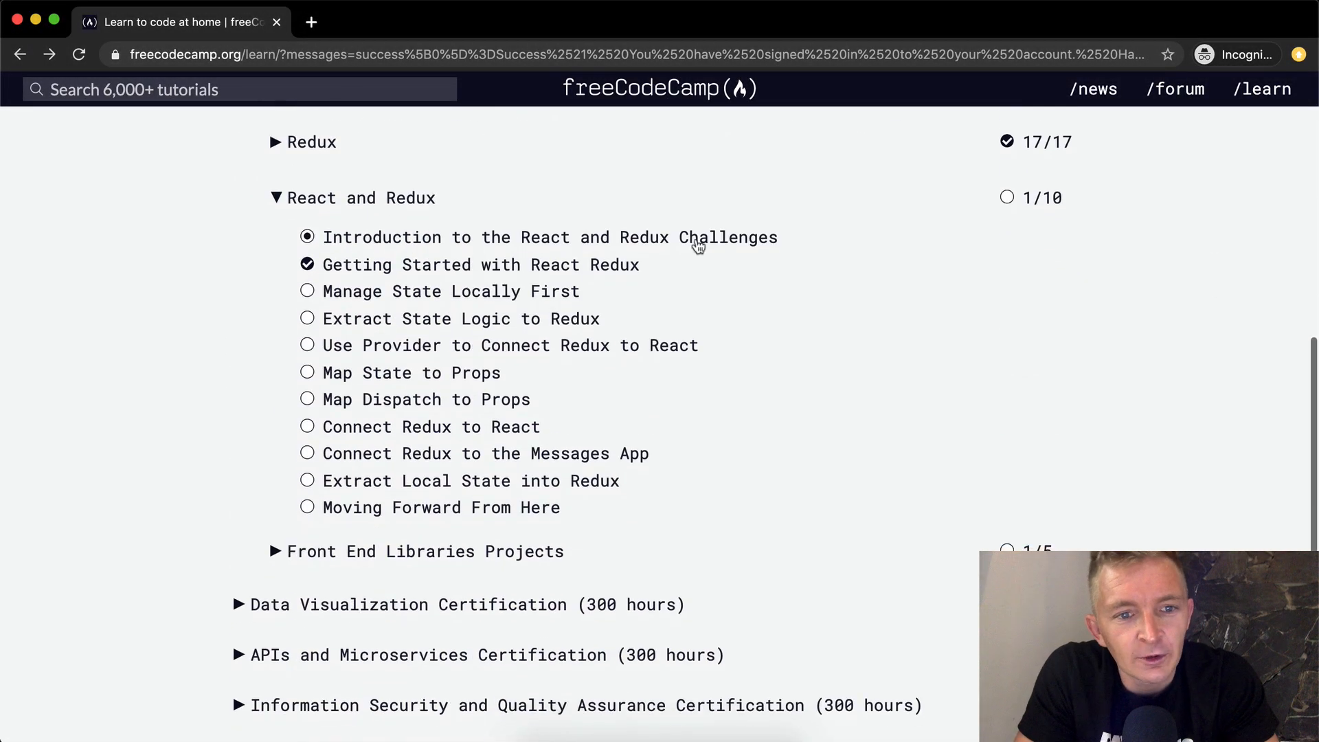
Step: Open 'Getting Started with React Redux' and reset the lesson to its starter code
{"action": "left_click", "coordinate": [481, 264]}
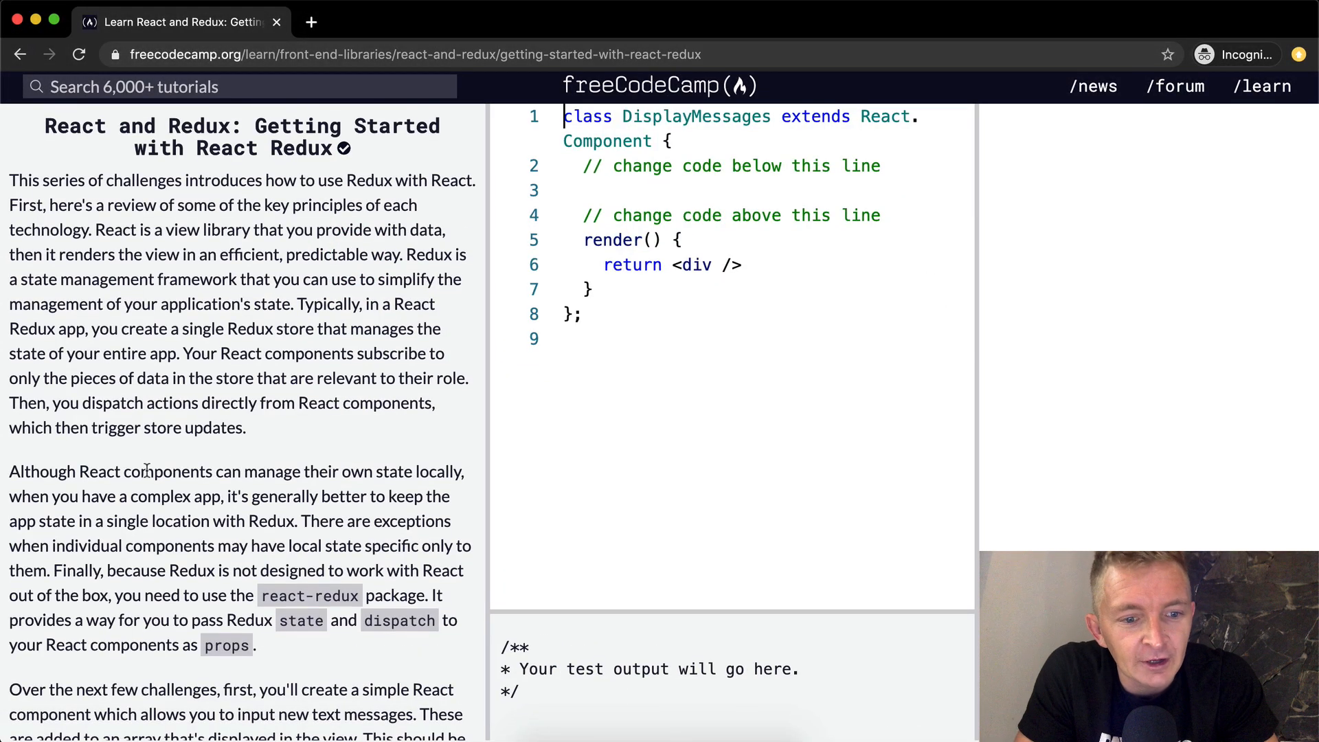
{"action": "left_click", "coordinate": [241, 423]}
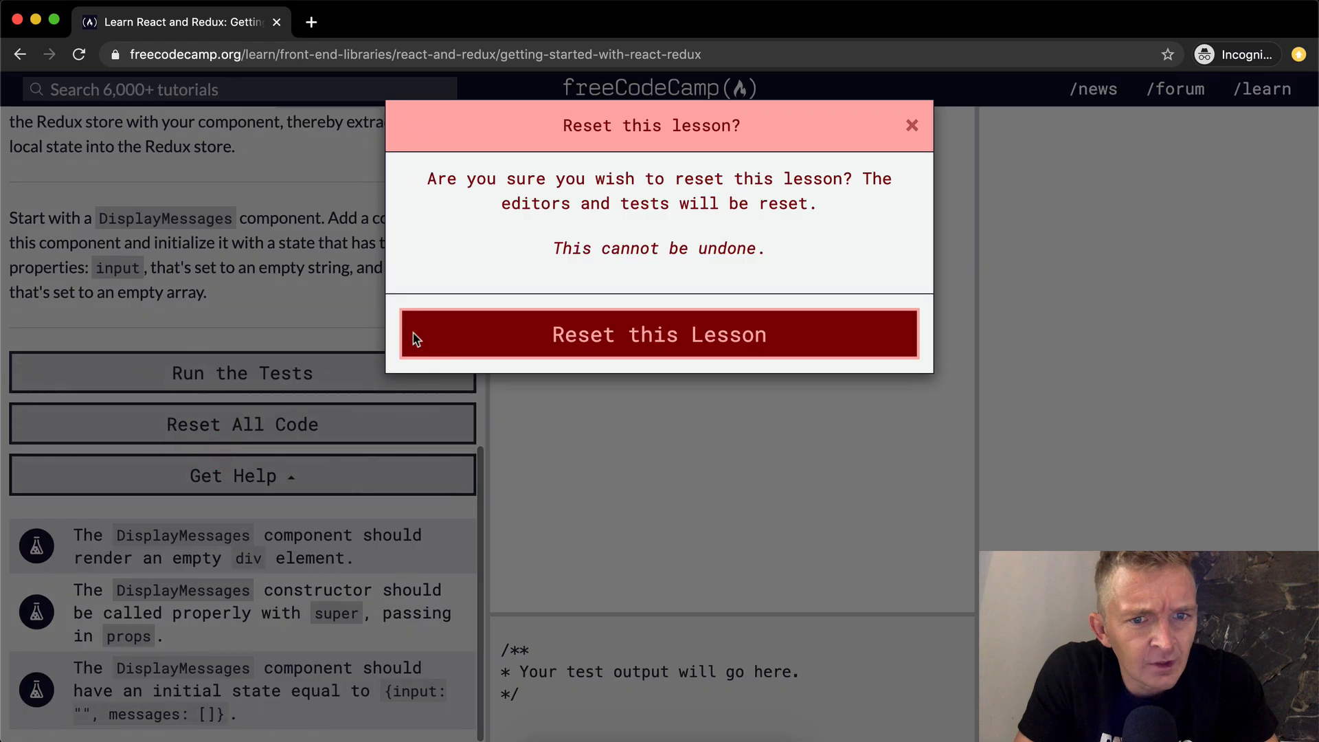
{"action": "left_click", "coordinate": [659, 333]}
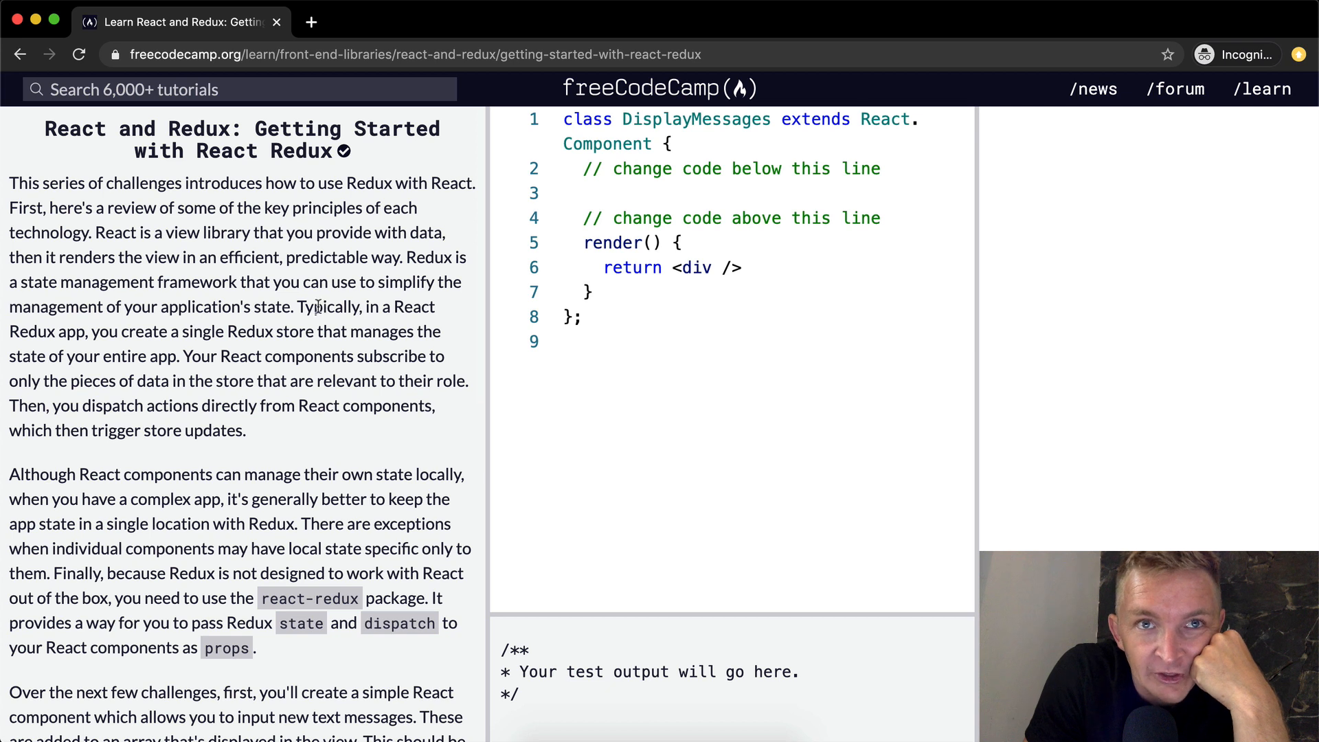
Step: Highlight the 'Redux is a state management framework' sentence and read on through the react-redux paragraphs
{"action": "left_click_drag", "start_coordinate": [408, 258], "coordinate": [290, 307]}
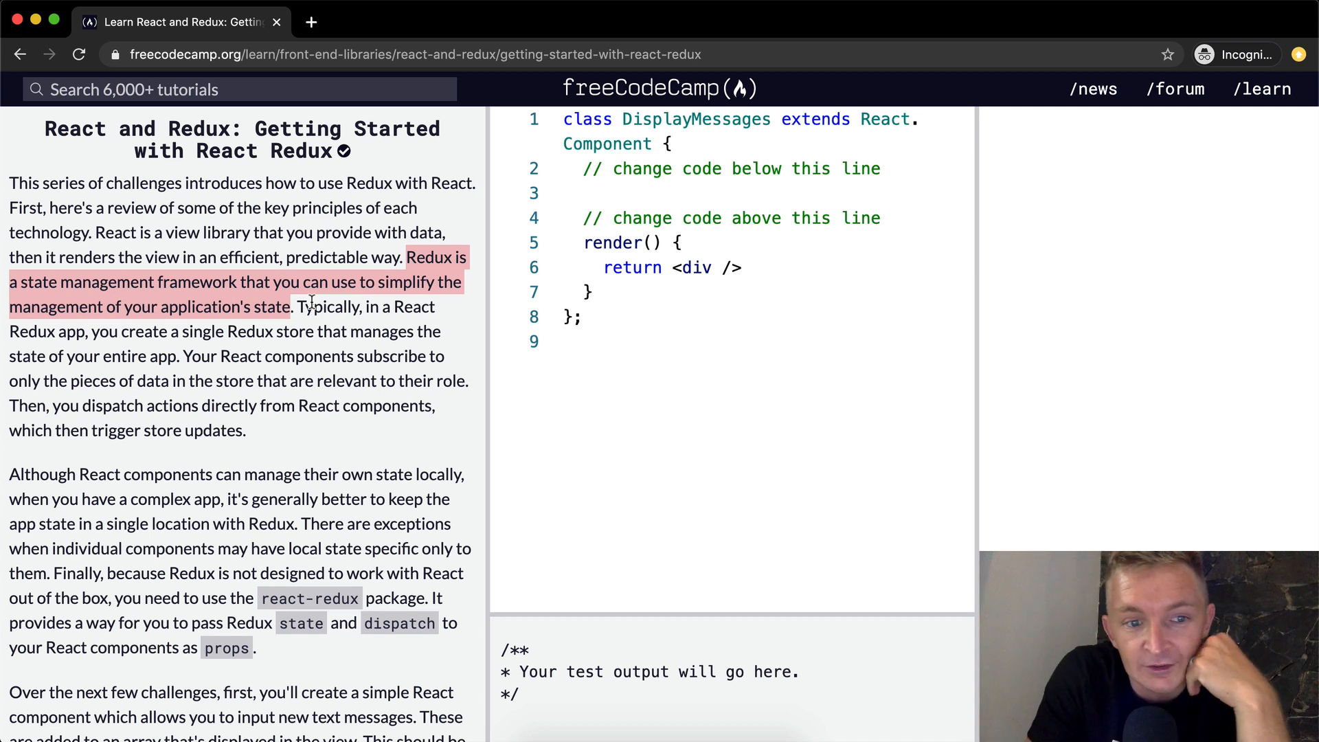
{"action": "mouse_move", "coordinate": [103, 336]}
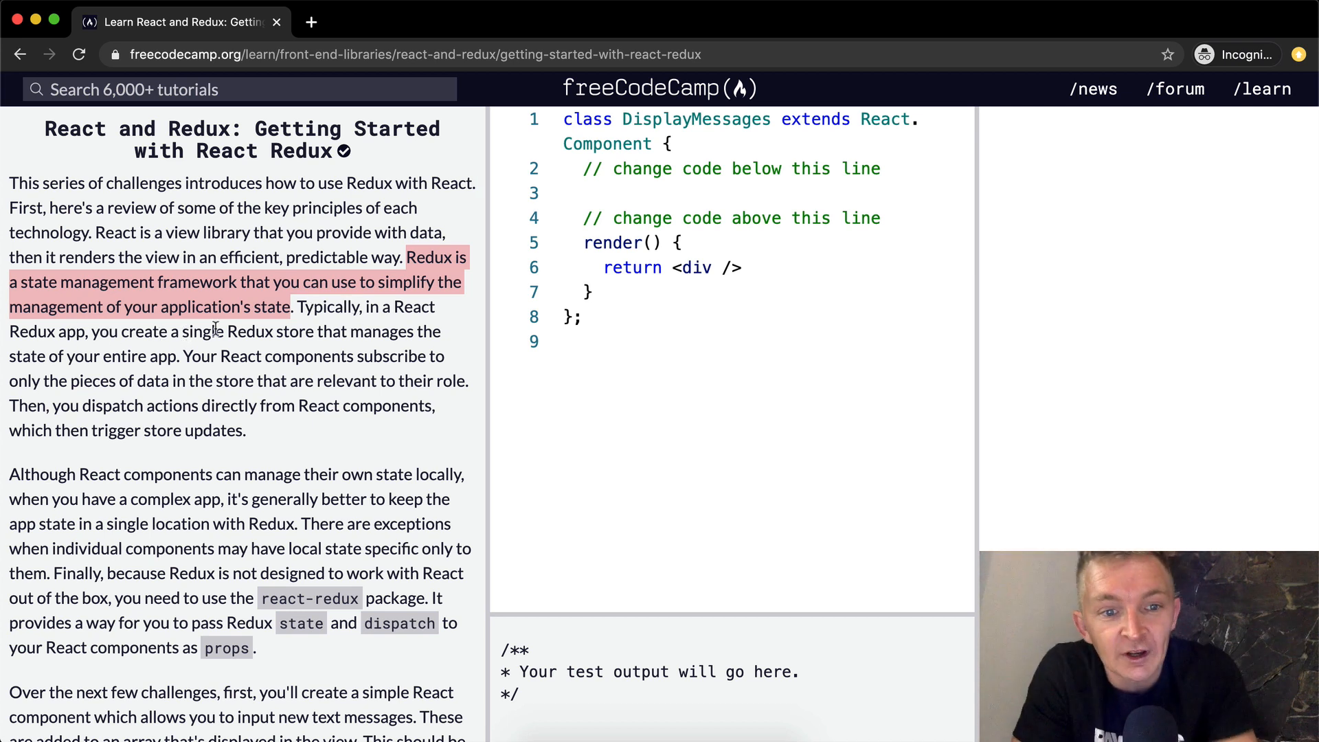
{"action": "mouse_move", "coordinate": [196, 356]}
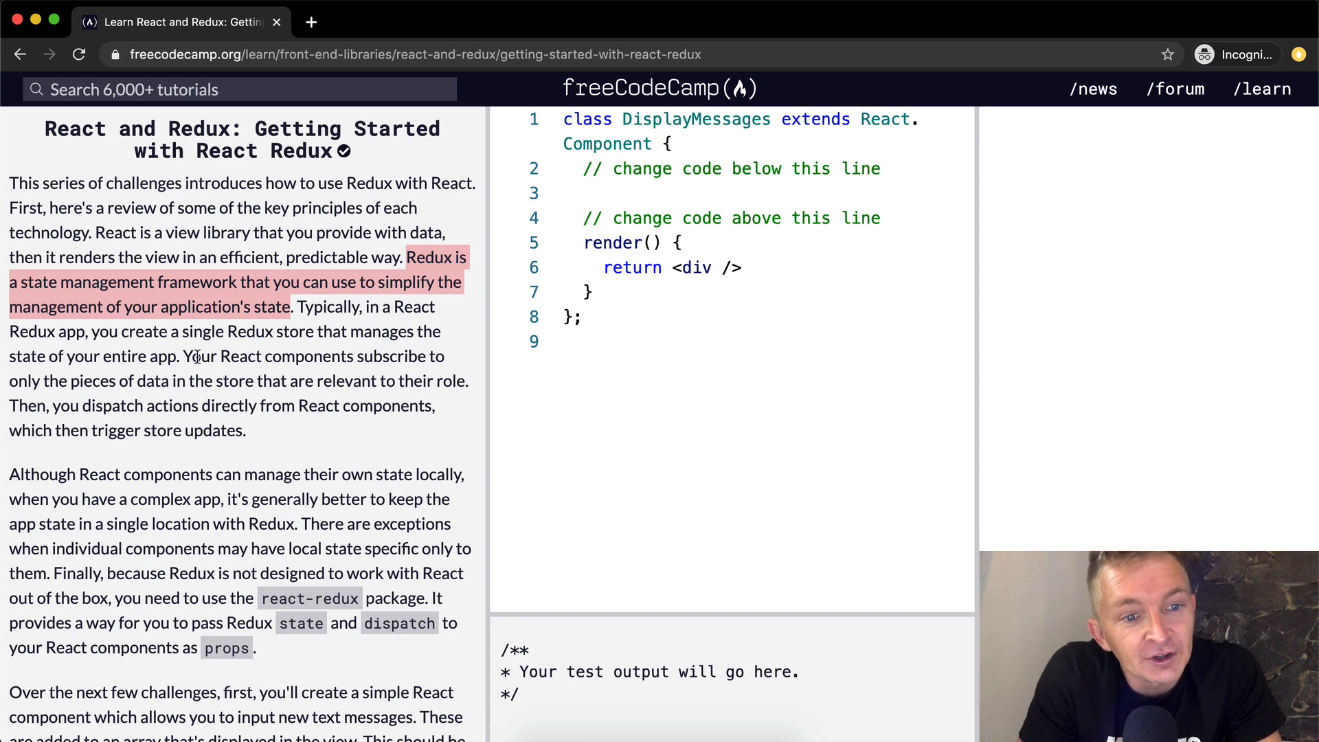
{"action": "mouse_move", "coordinate": [420, 349]}
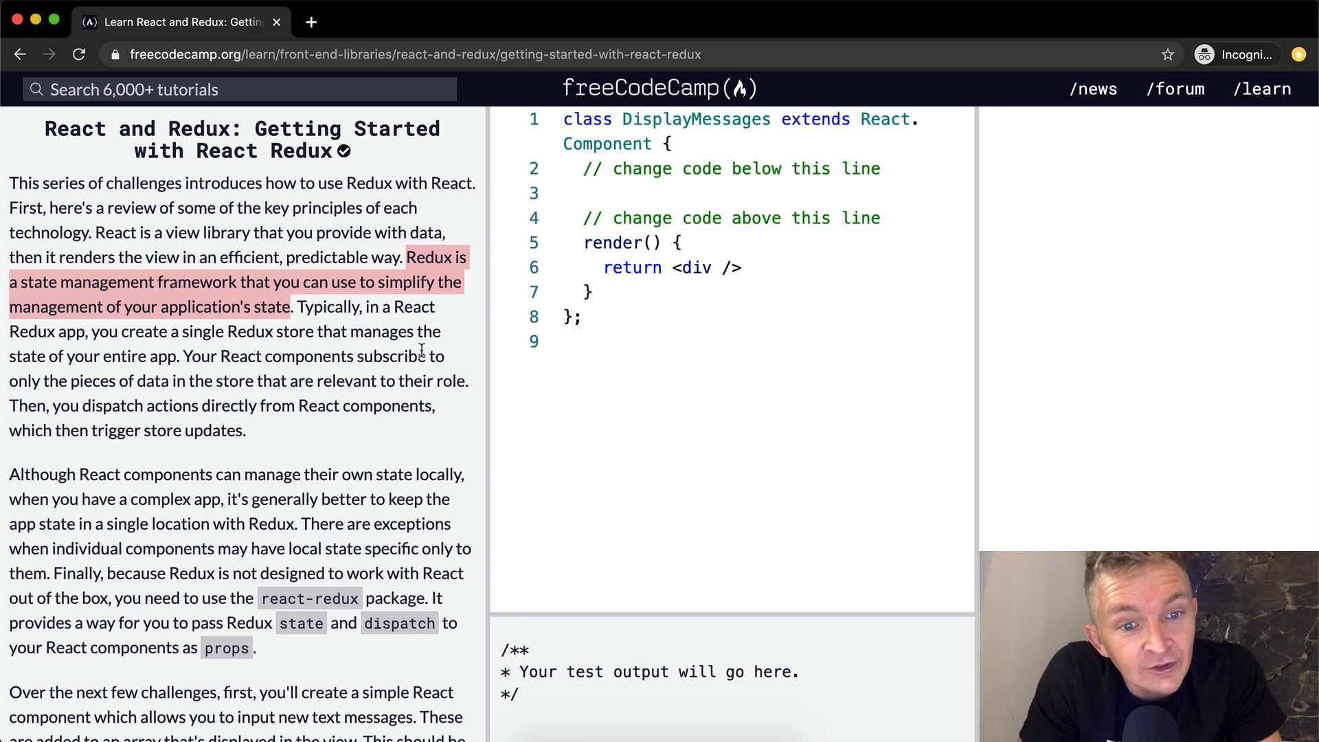
{"action": "mouse_move", "coordinate": [135, 378]}
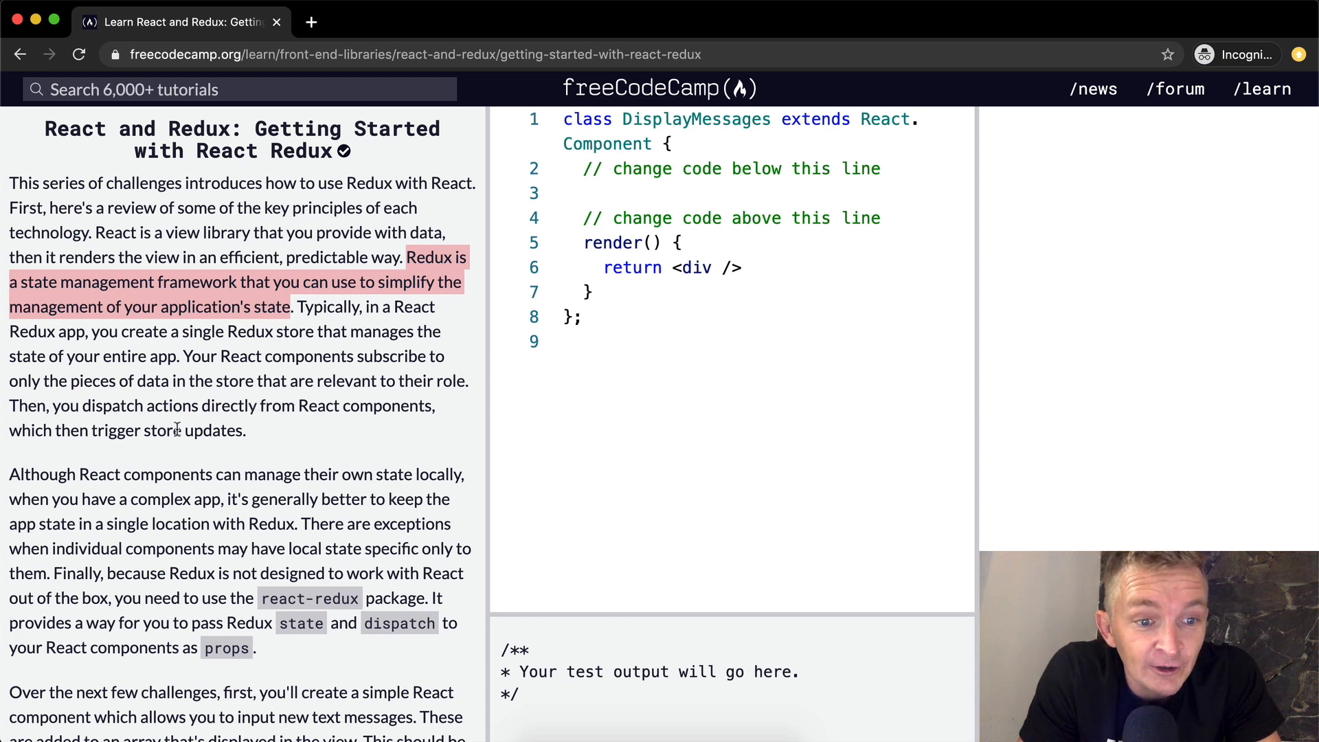
{"action": "scroll", "scroll_direction": "down", "scroll_amount": 3}
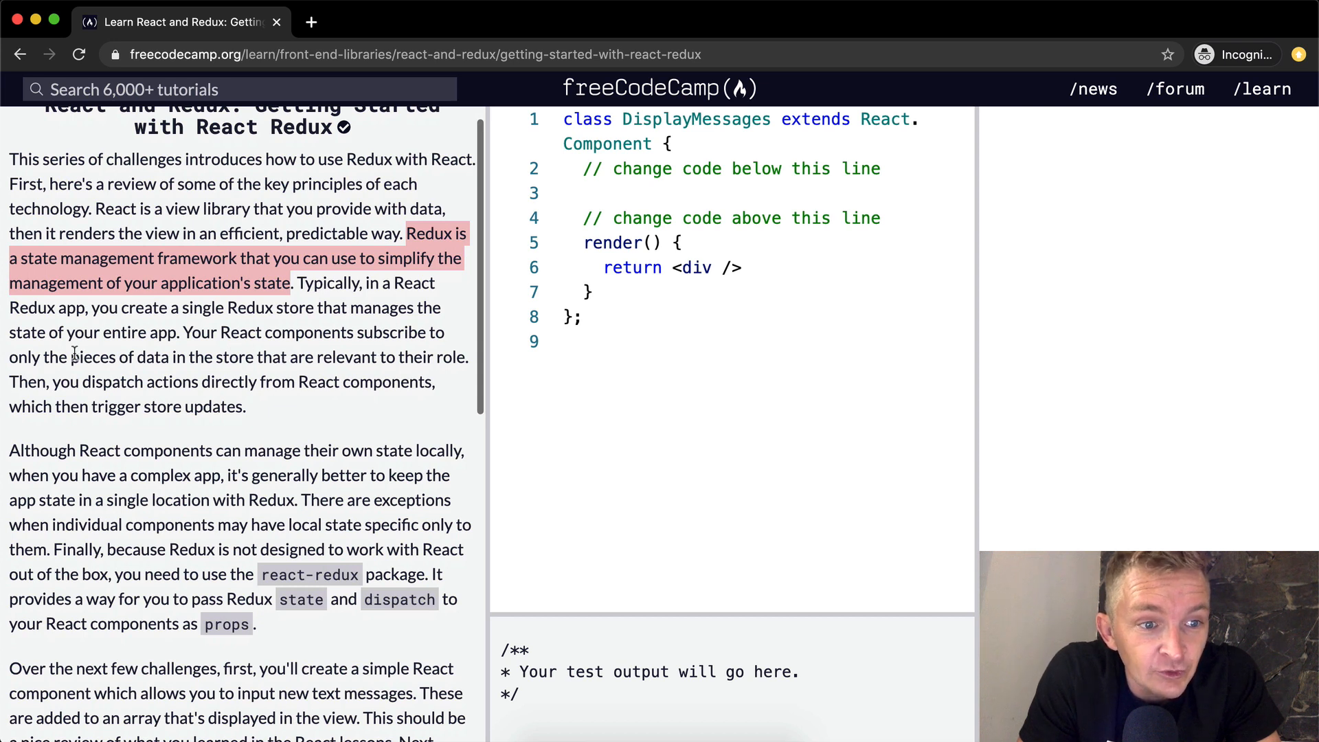
{"action": "mouse_move", "coordinate": [376, 368]}
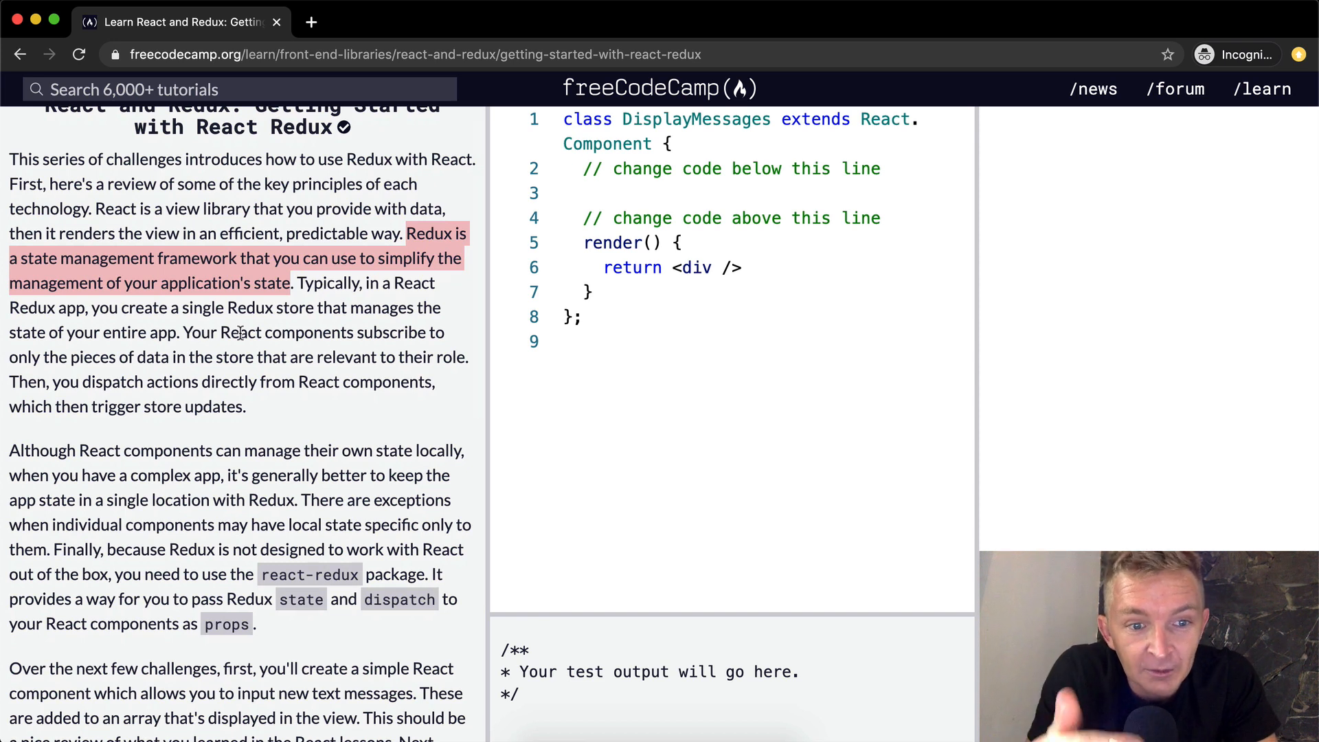
{"action": "mouse_move", "coordinate": [191, 367]}
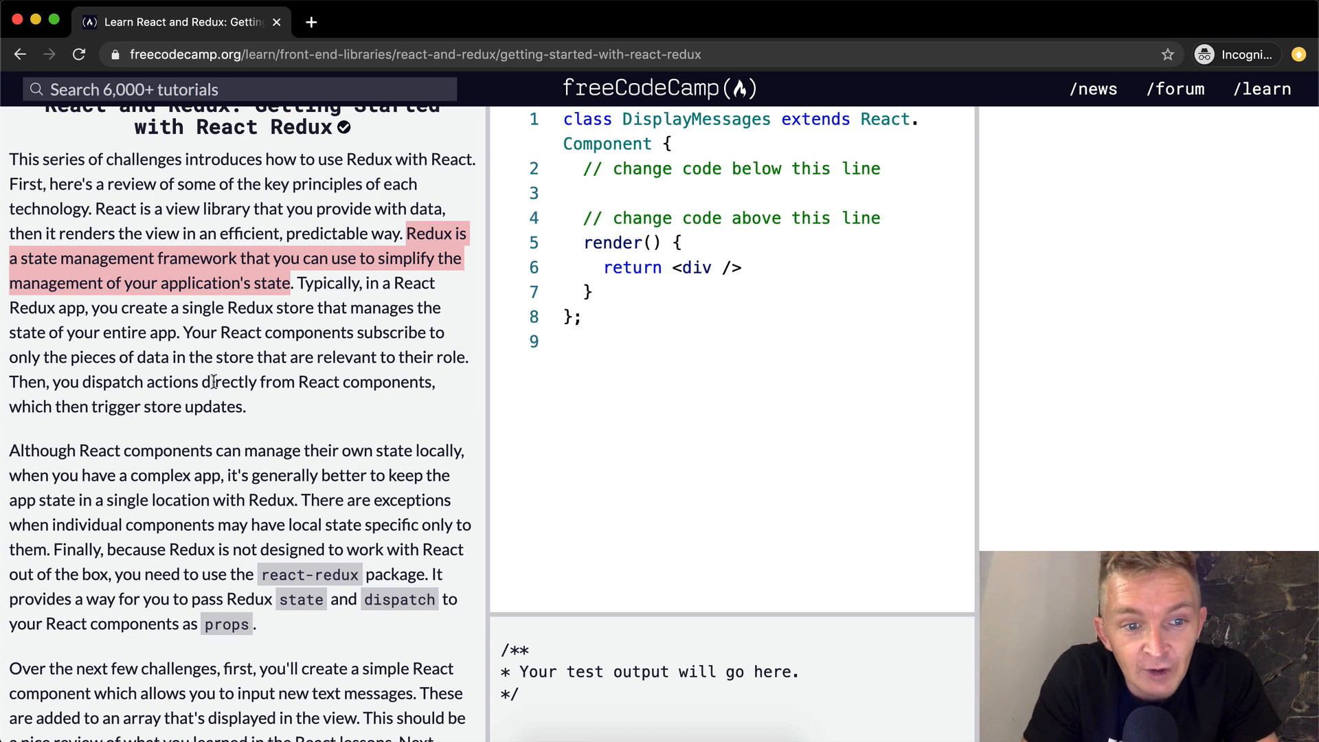
{"action": "mouse_move", "coordinate": [303, 419]}
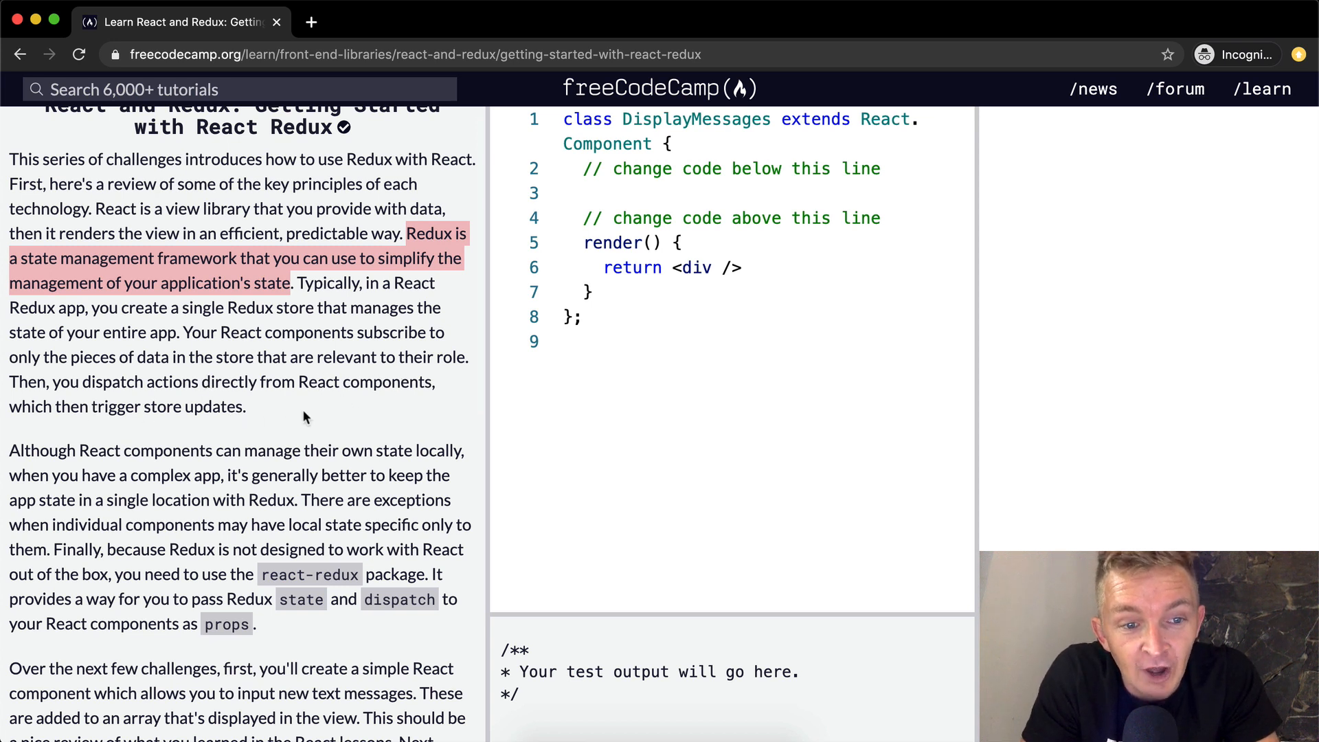
{"action": "scroll", "scroll_direction": "down", "scroll_amount": 3}
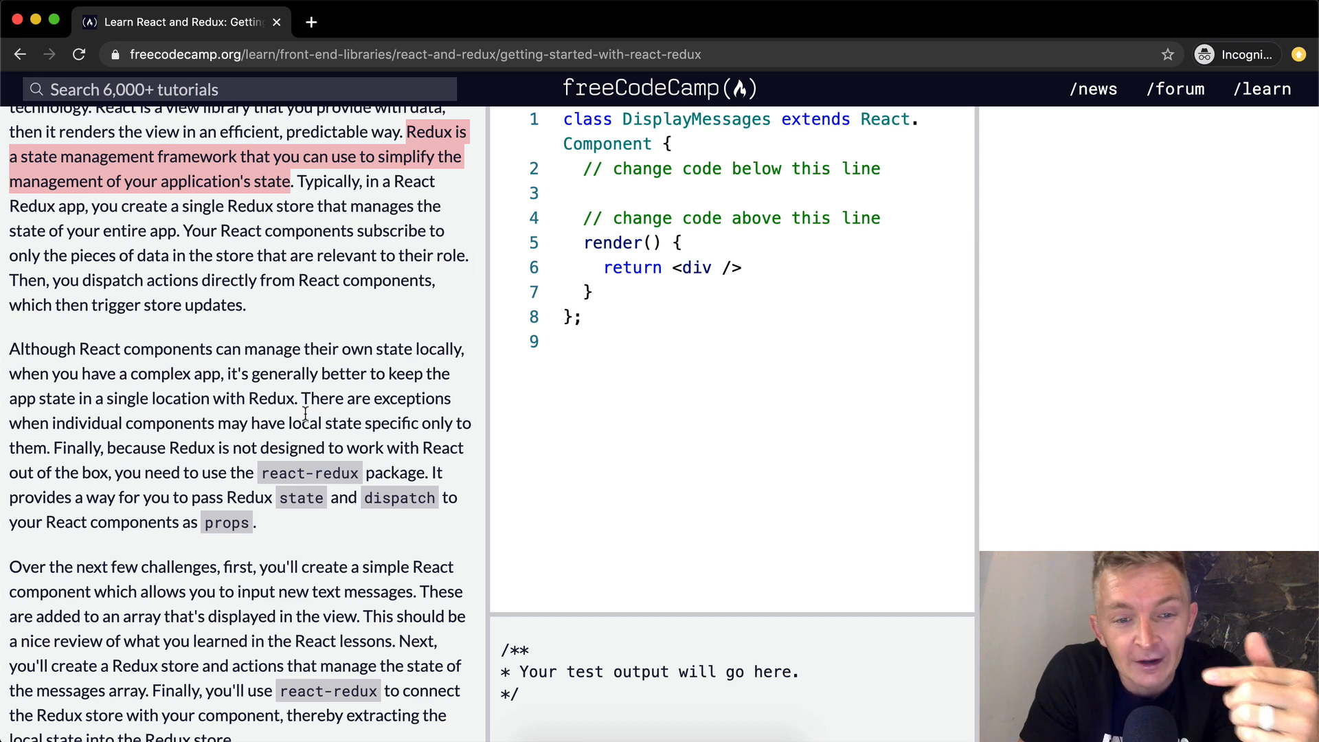
{"action": "scroll", "scroll_direction": "down", "scroll_amount": 3}
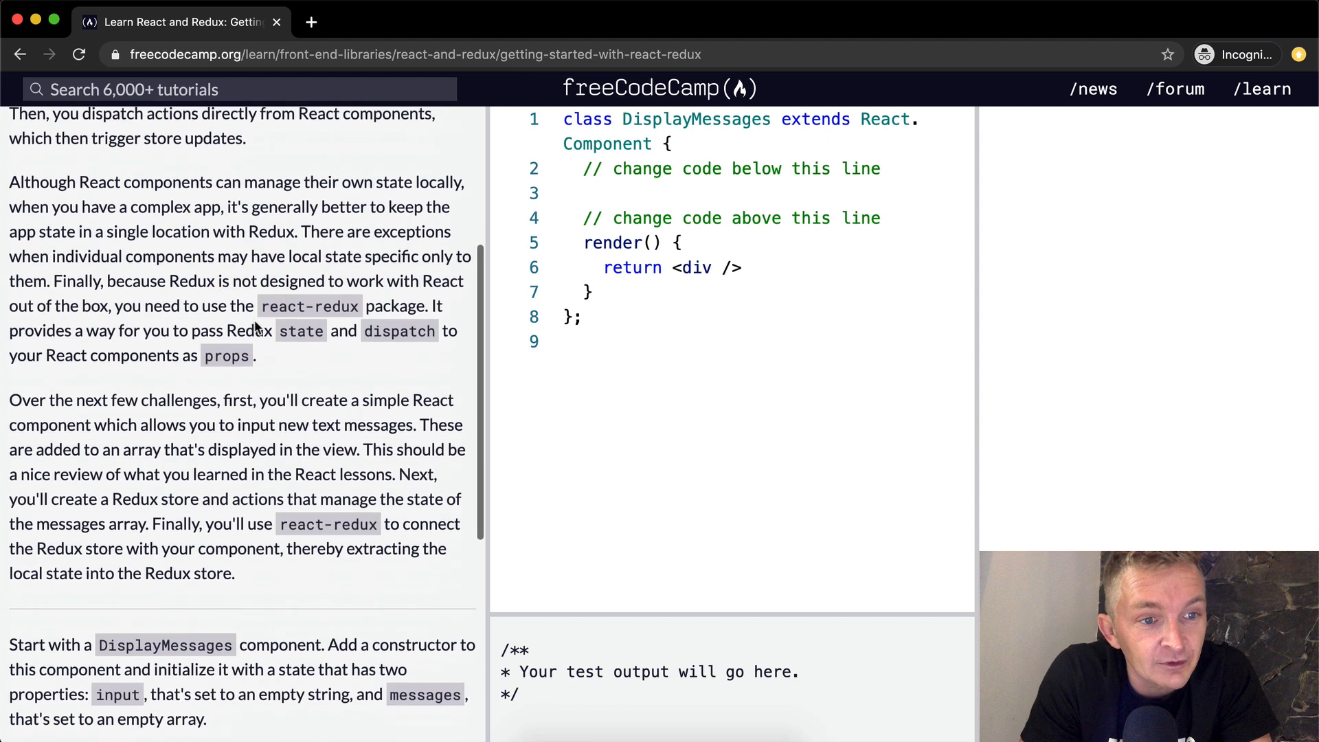
{"action": "scroll", "scroll_direction": "down", "scroll_amount": 3}
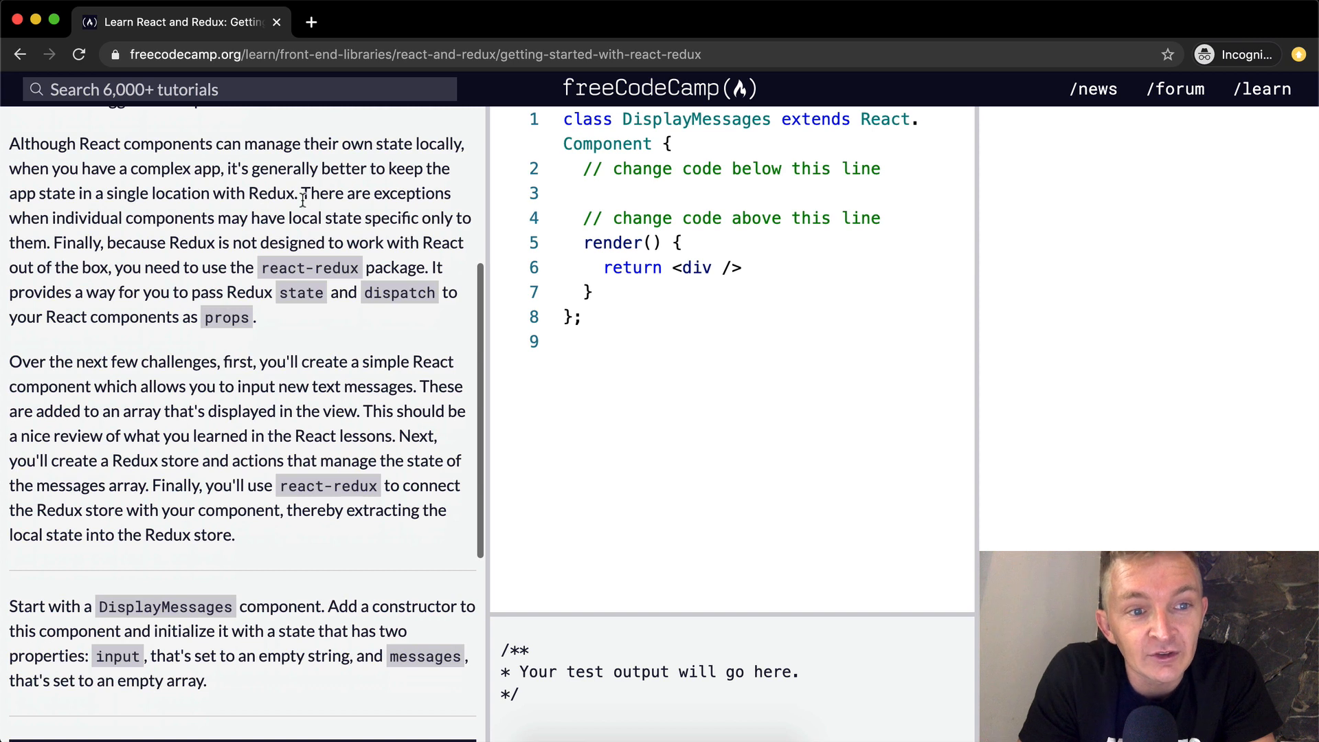
{"action": "left_click_drag", "start_coordinate": [8, 143], "coordinate": [295, 192]}
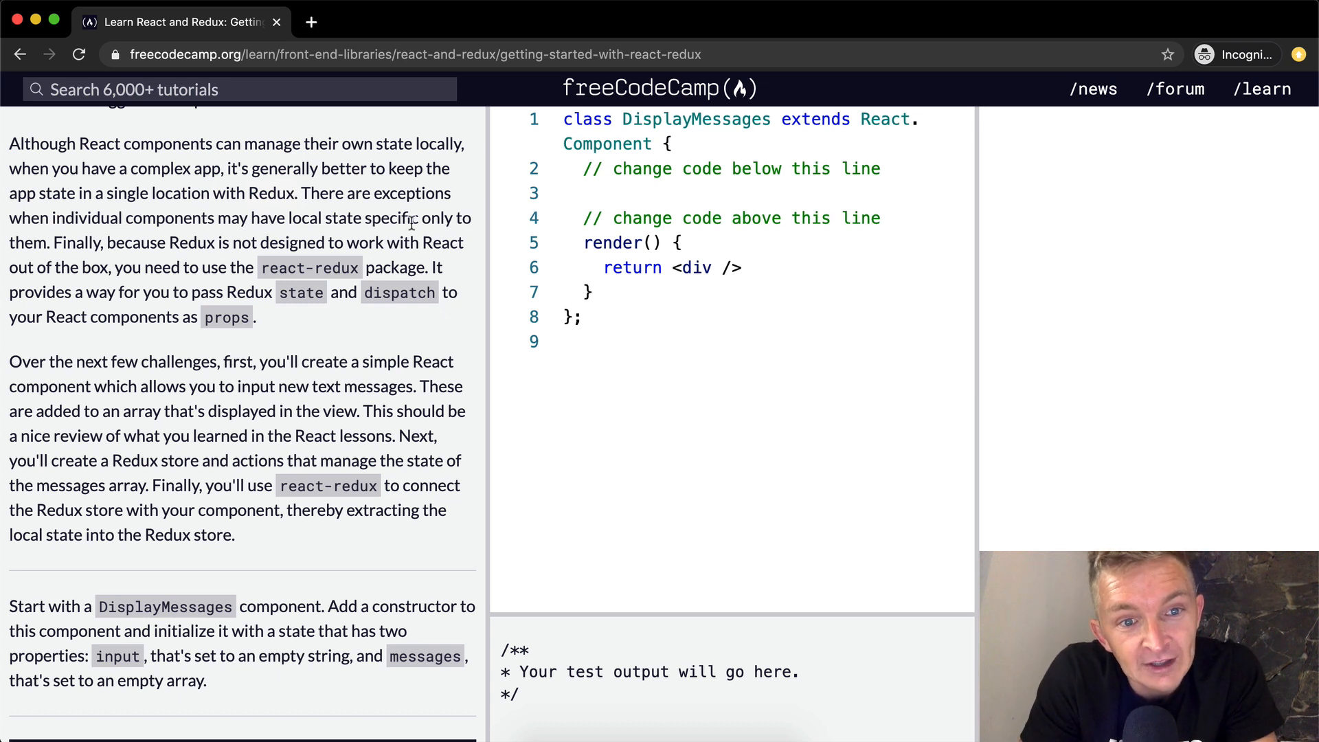
{"action": "mouse_move", "coordinate": [177, 242]}
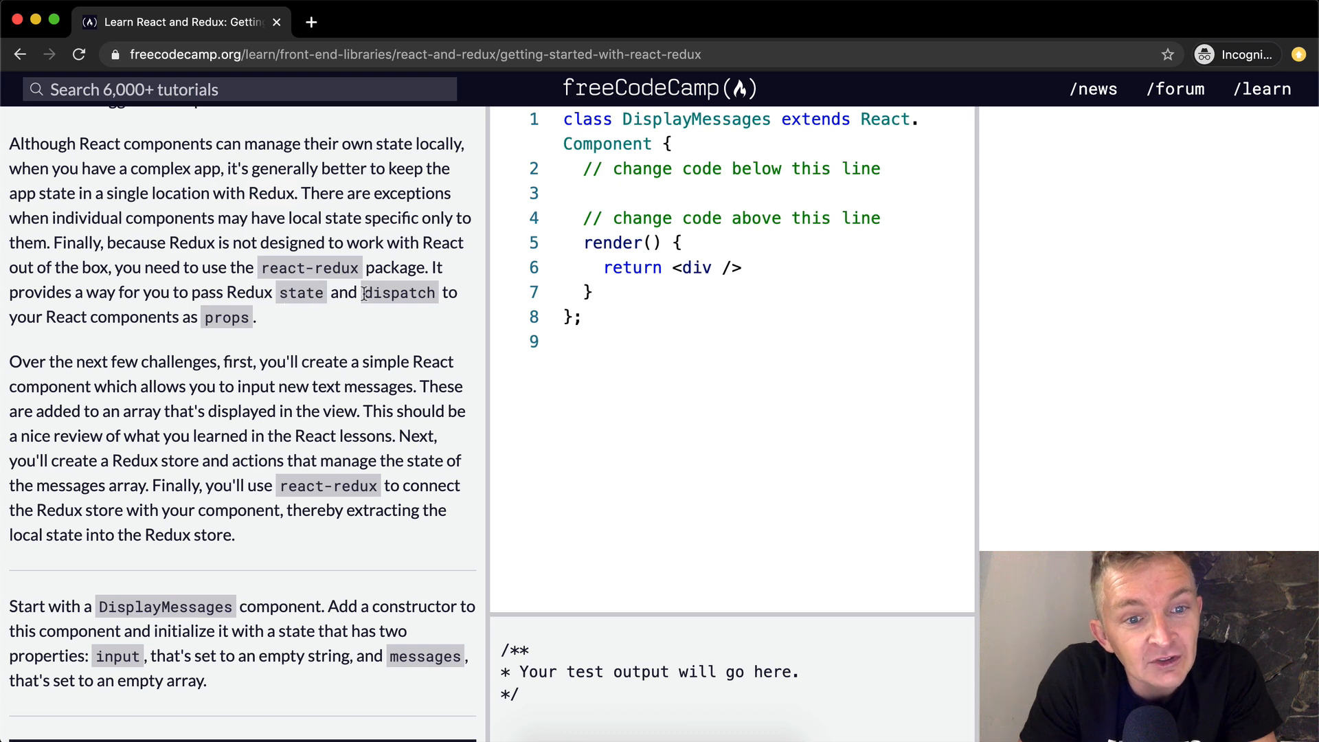
{"action": "mouse_move", "coordinate": [244, 343]}
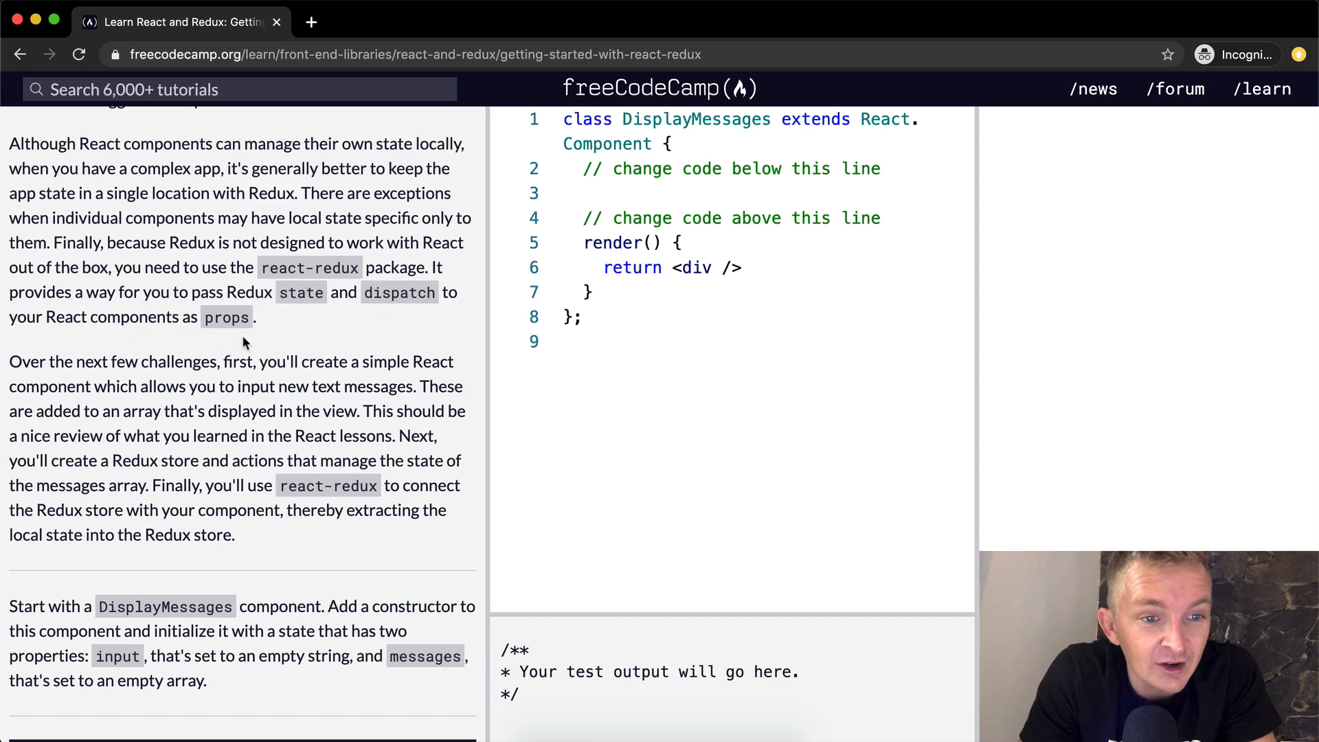
{"action": "scroll", "scroll_direction": "down", "scroll_amount": 3}
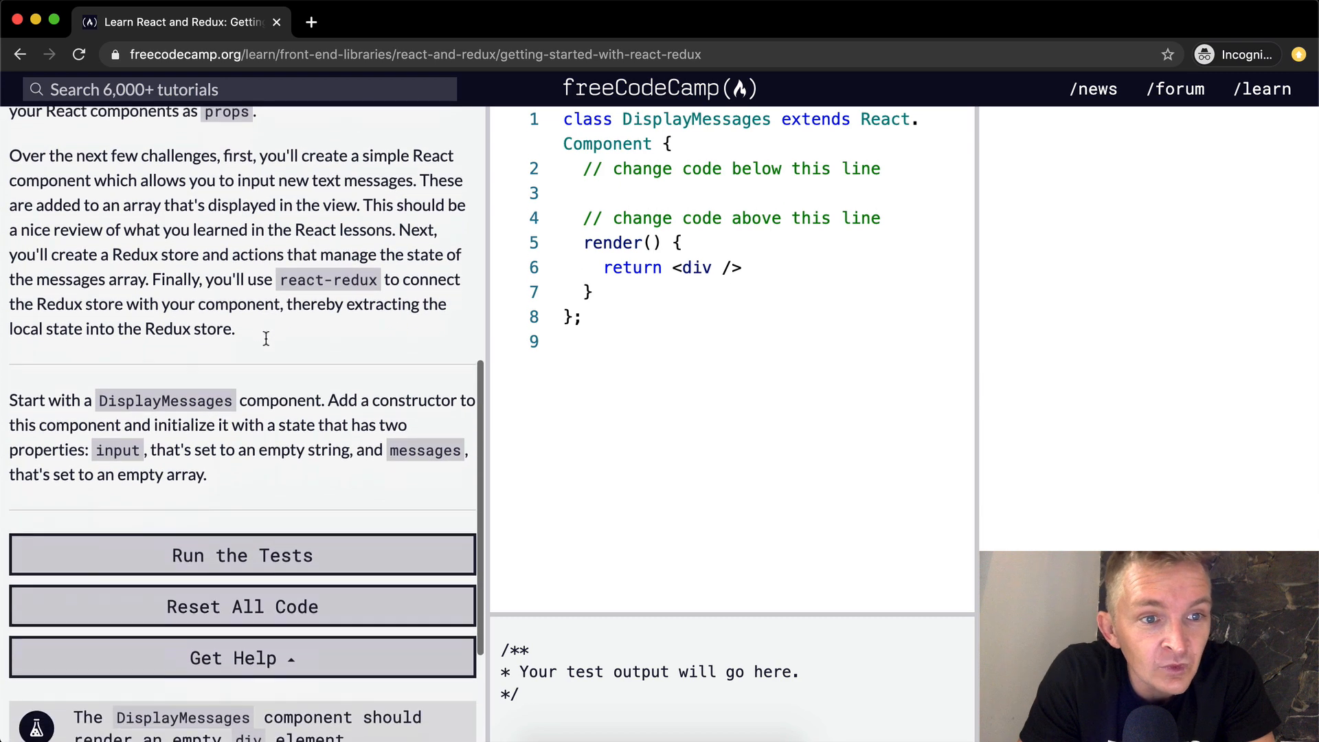
{"action": "scroll", "scroll_direction": "down", "scroll_amount": 3}
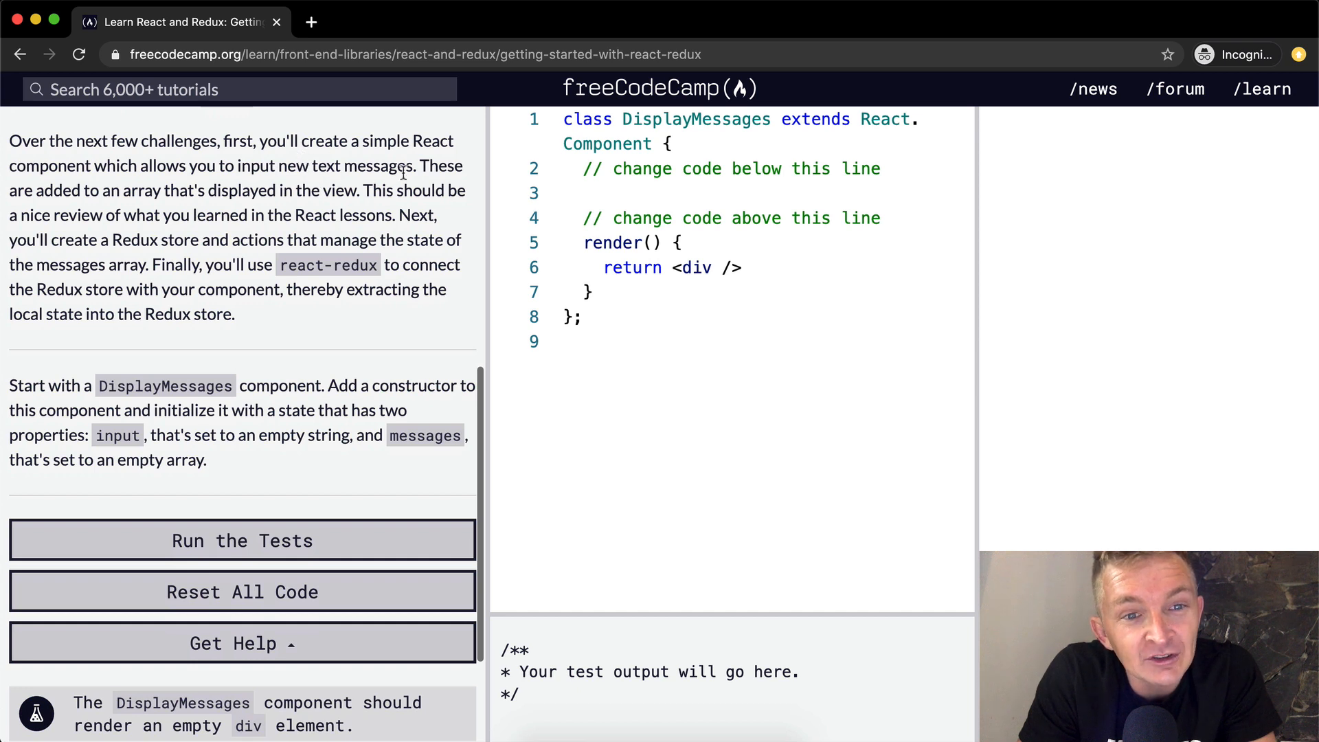
{"action": "mouse_move", "coordinate": [87, 198]}
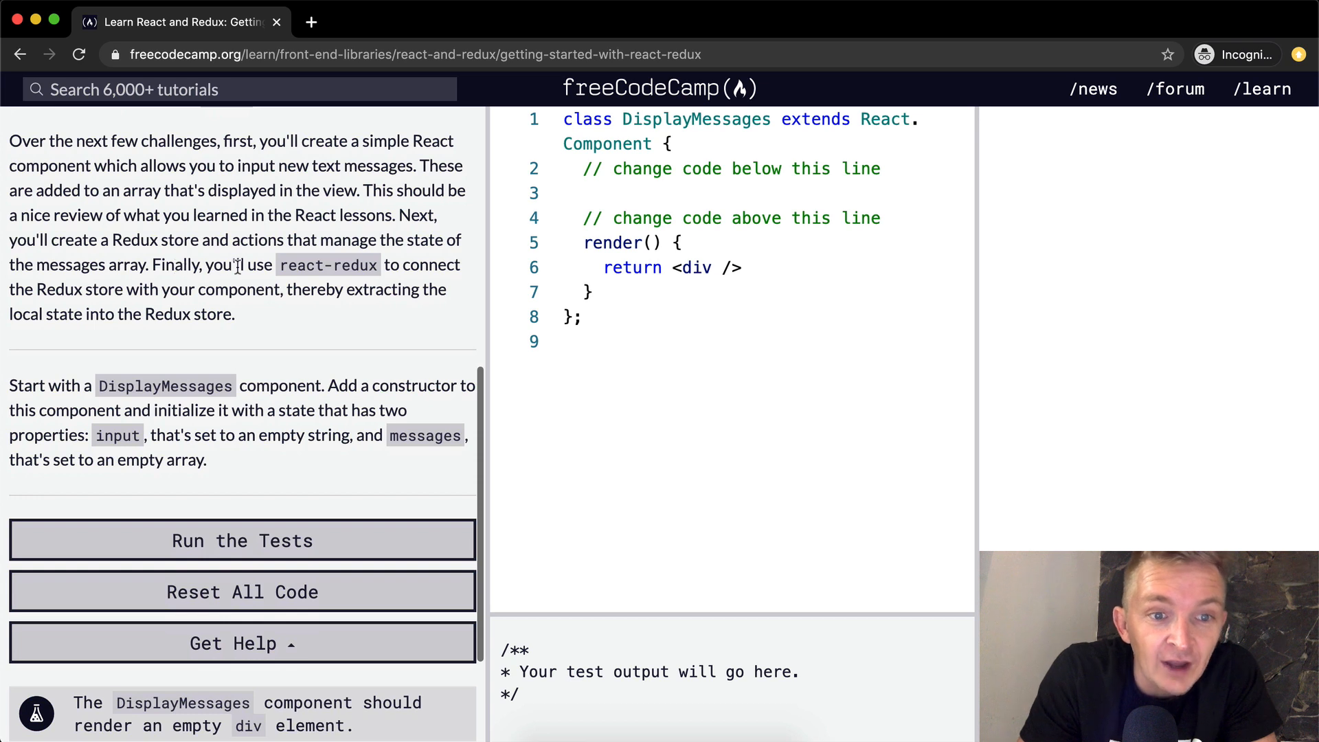
{"action": "mouse_move", "coordinate": [362, 266]}
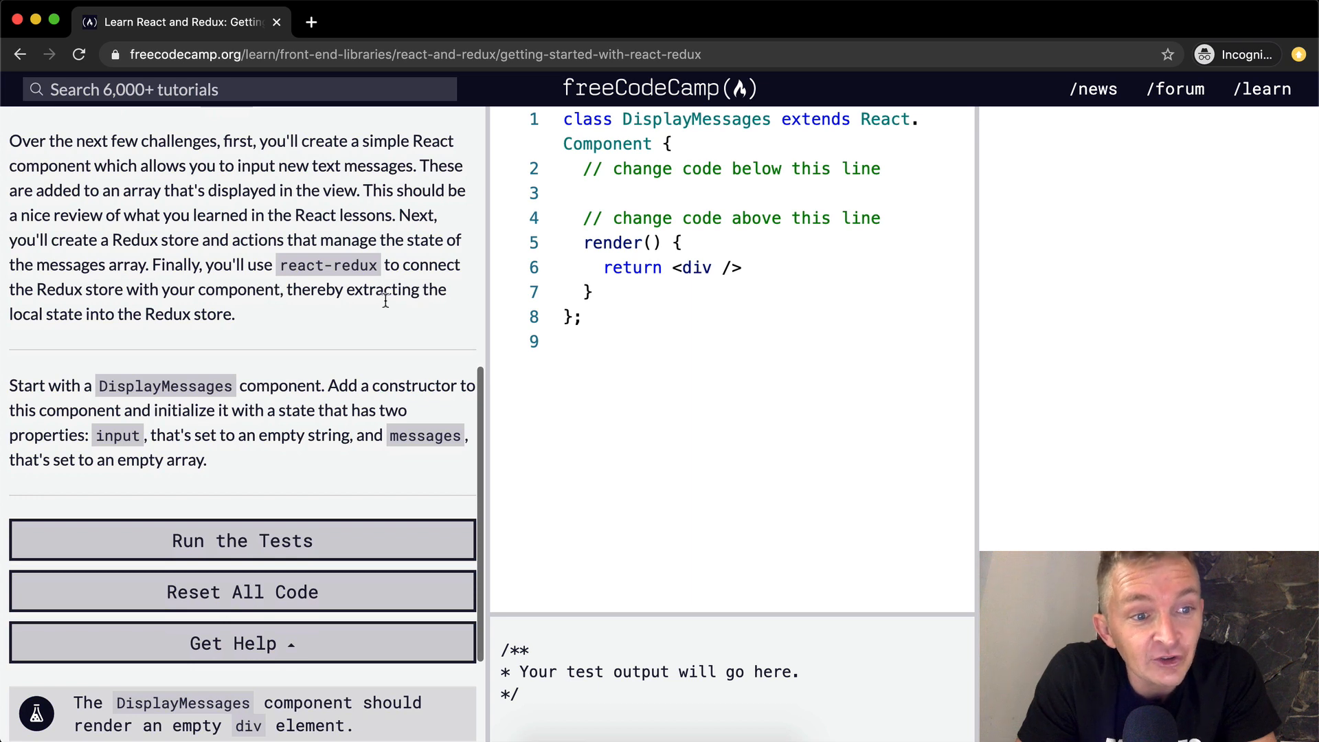
{"action": "scroll", "scroll_direction": "down", "scroll_amount": 3}
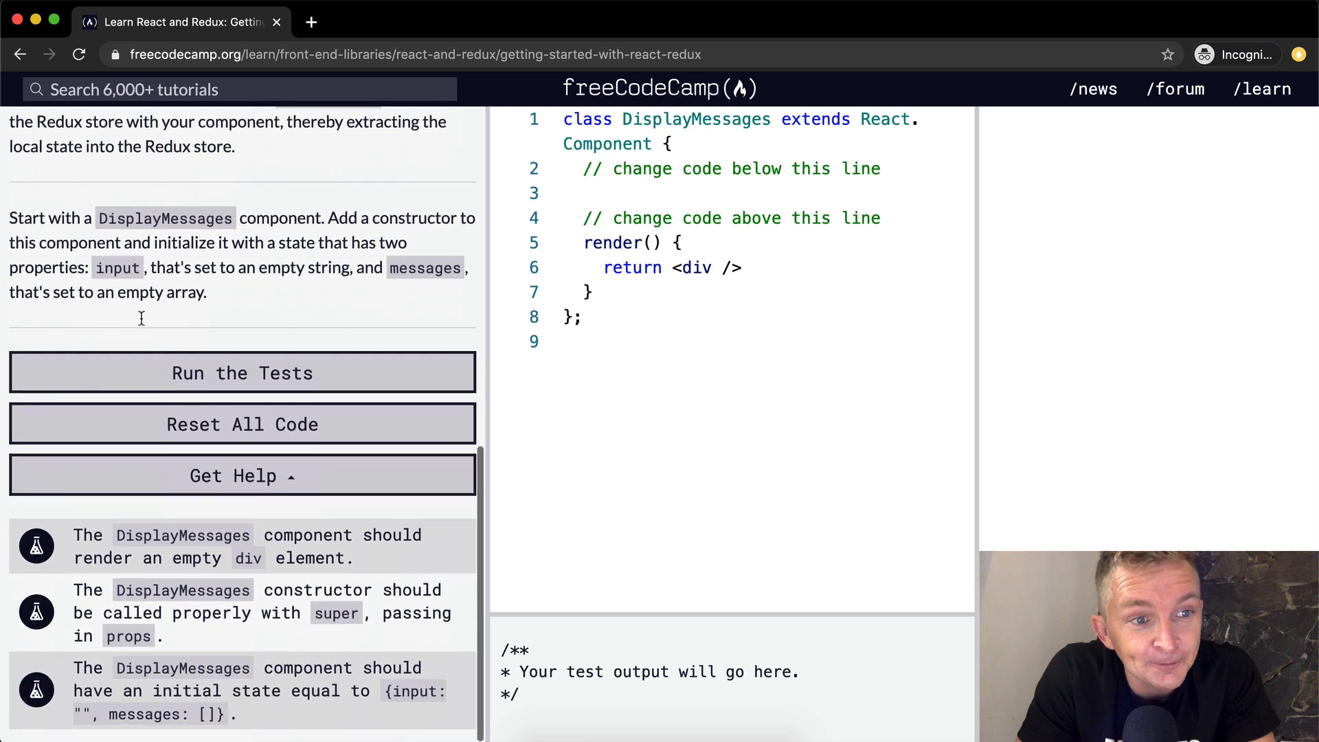
{"action": "mouse_move", "coordinate": [762, 318]}
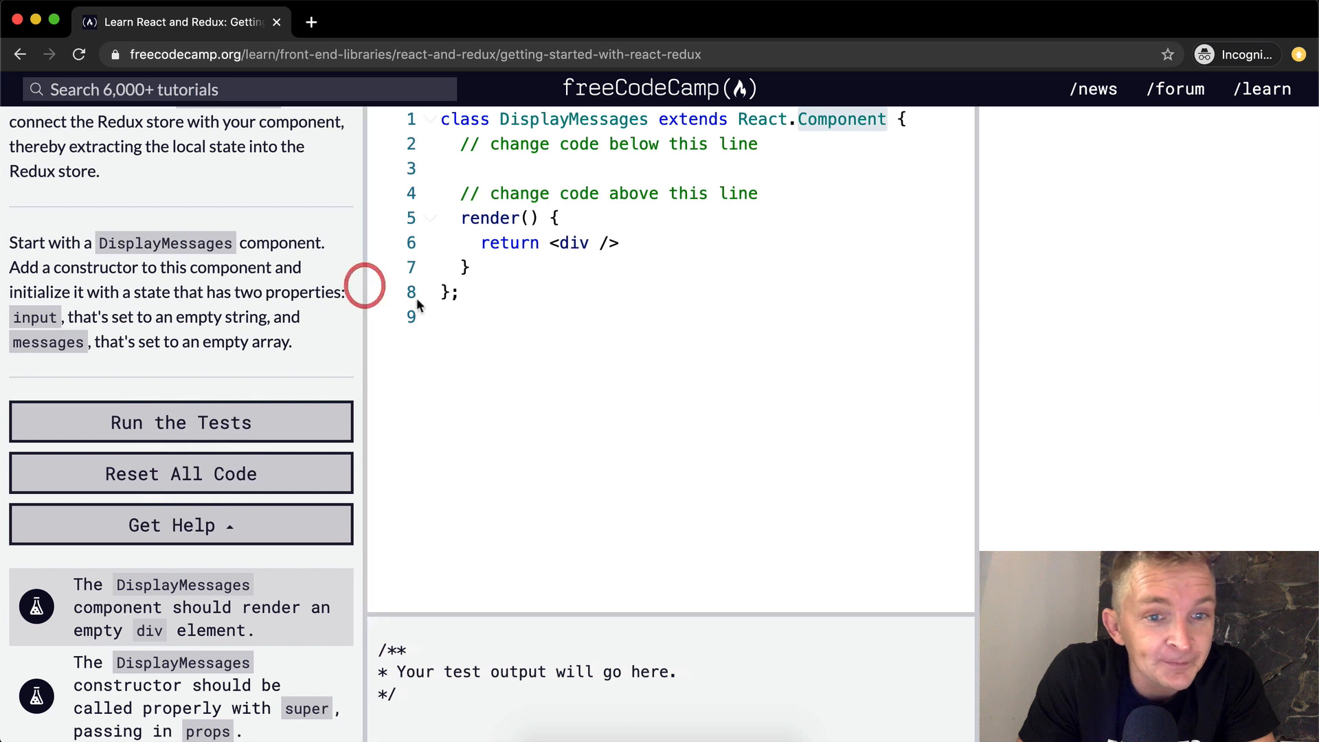
{"action": "double_click", "coordinate": [573, 119]}
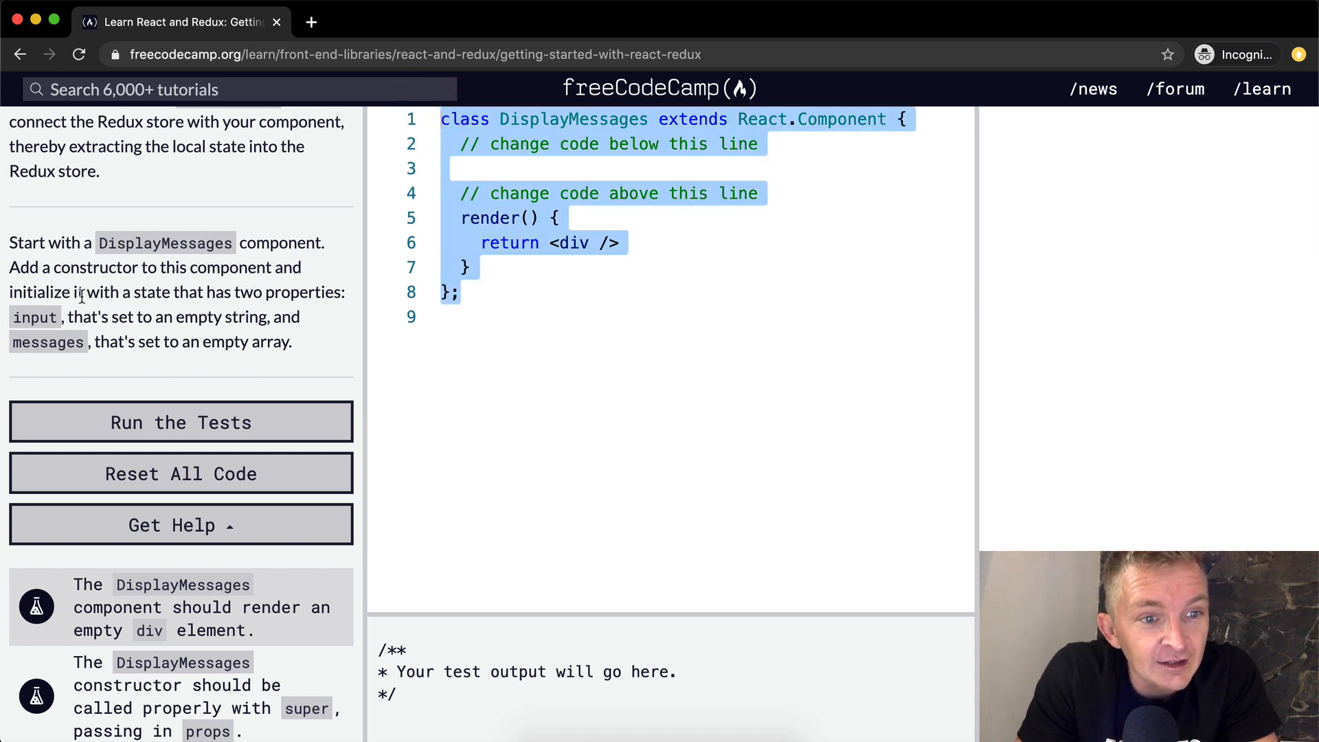
{"action": "mouse_move", "coordinate": [256, 330]}
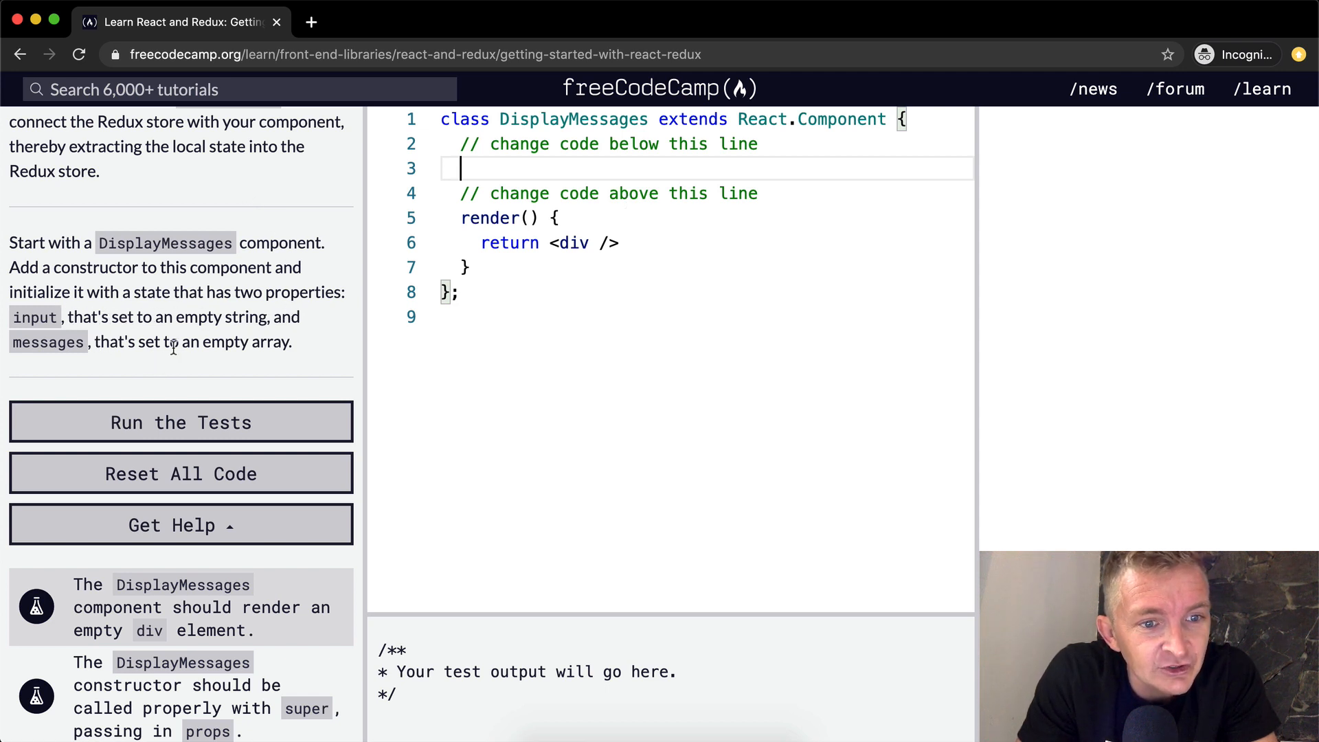
{"action": "mouse_move", "coordinate": [349, 340]}
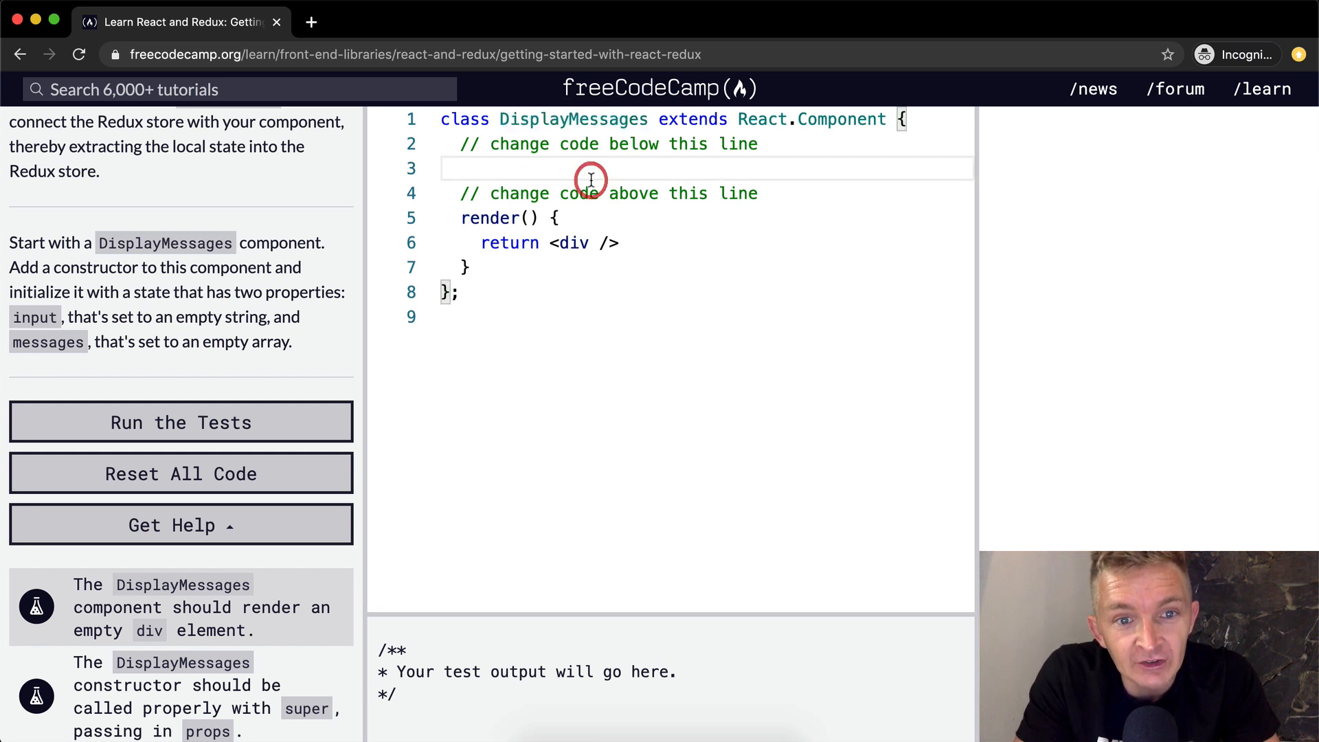
Step: Type an empty constructor(props) {} block inside the DisplayMessages class
{"action": "type", "text": "constr"}
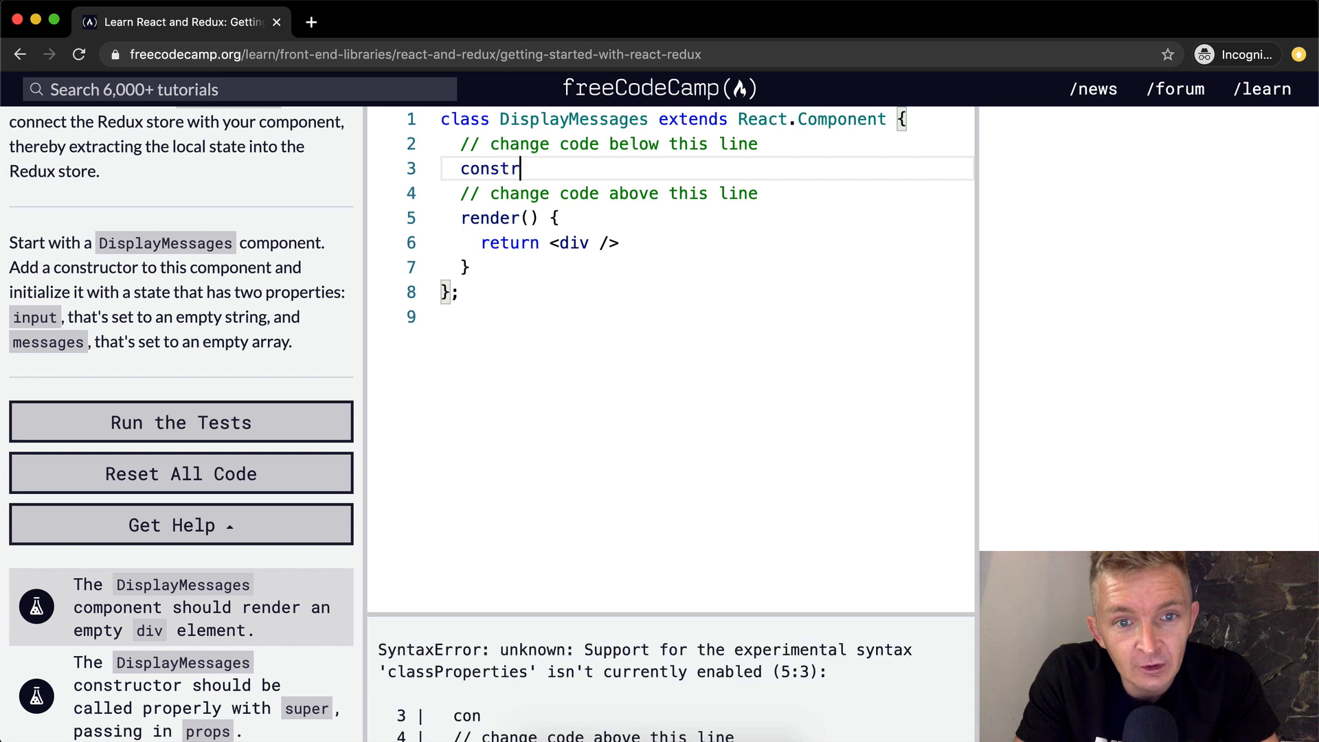
{"action": "type", "text": "uctor()"}
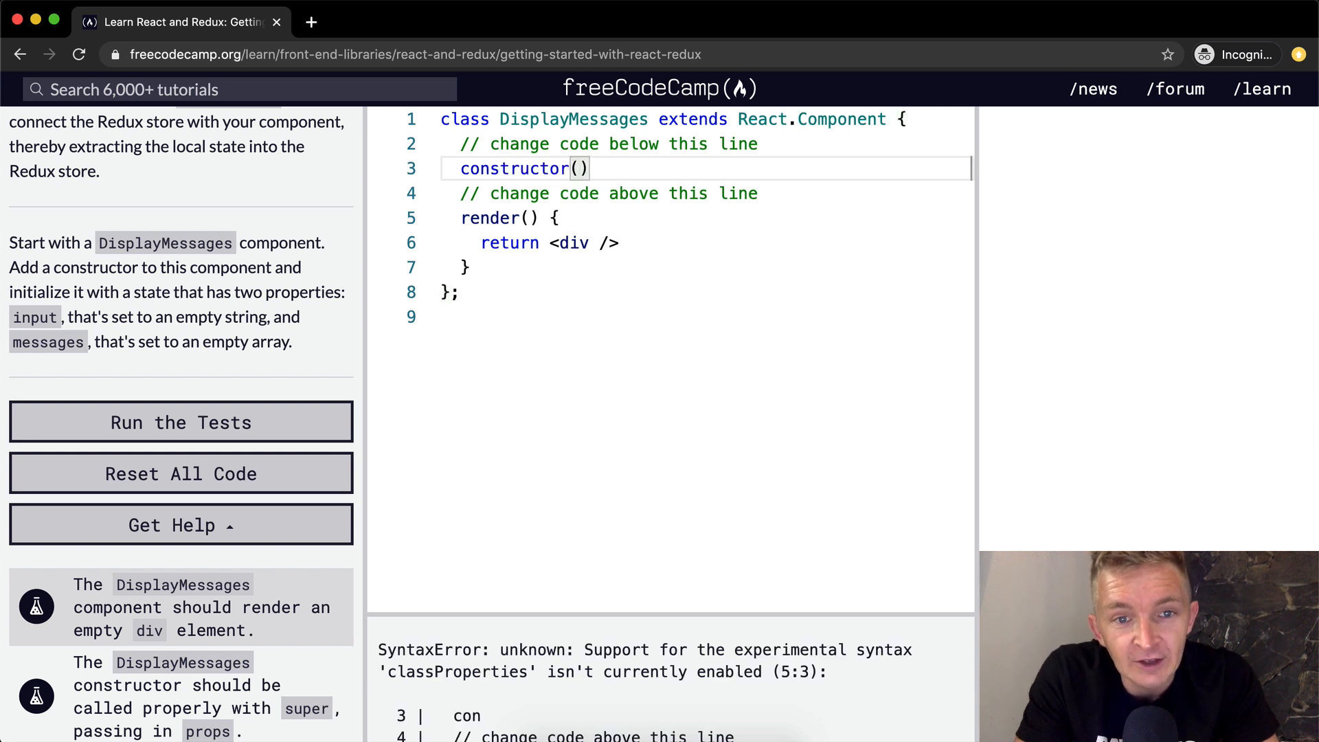
{"action": "type", "text": "props) {}"}
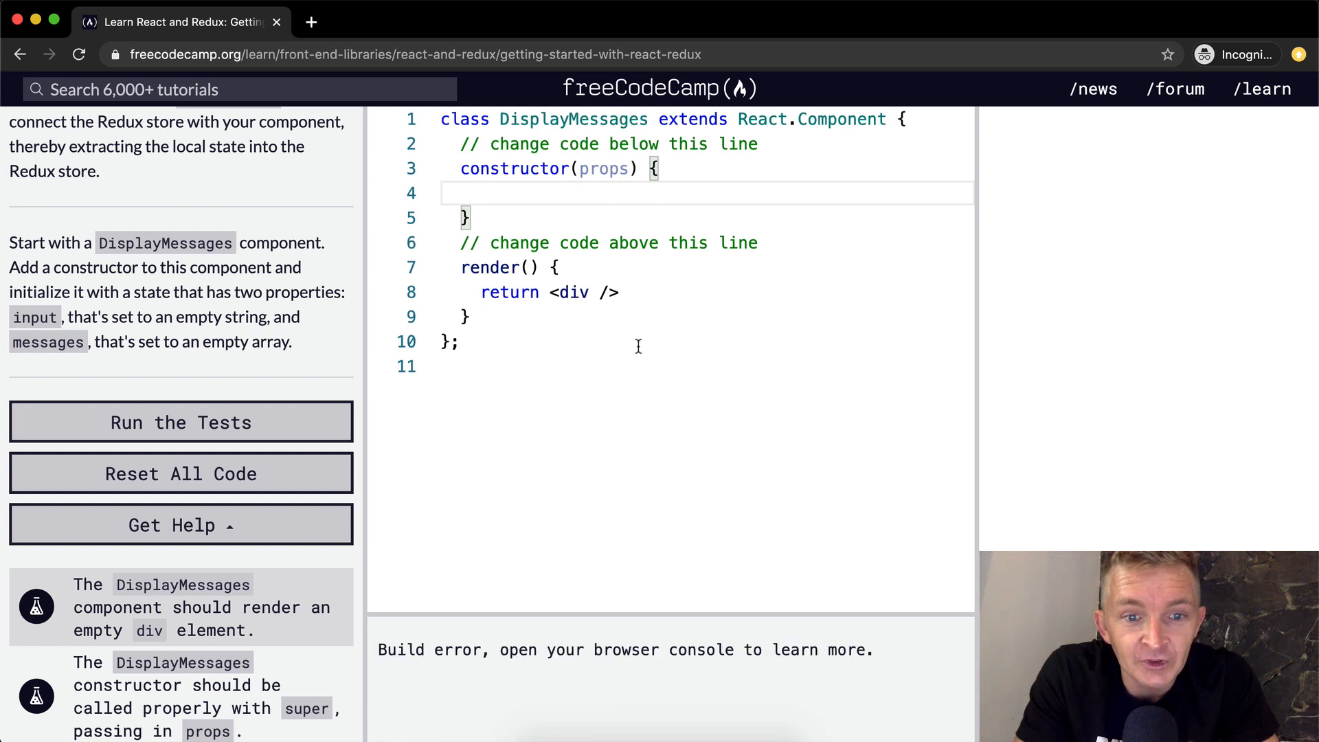
{"action": "type", "text": "<"}
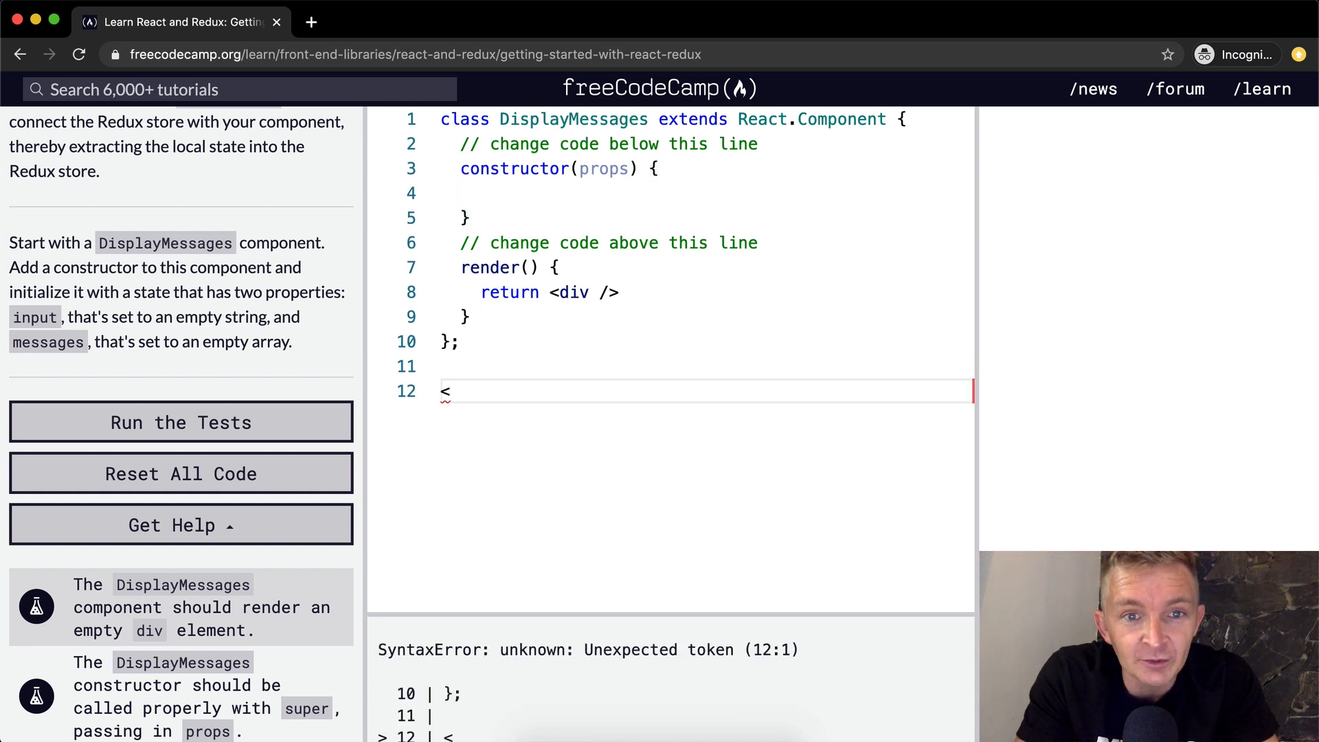
{"action": "type", "text": "Displ"}
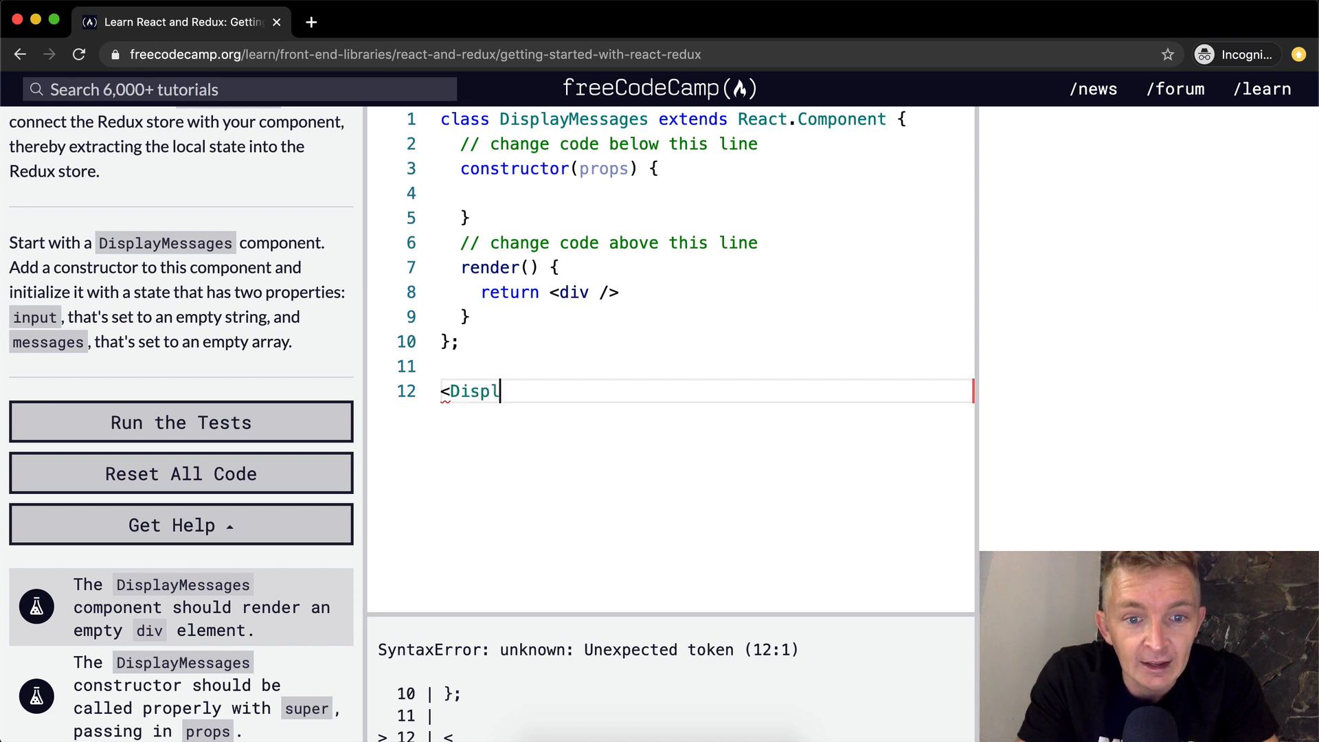
{"action": "type", "text": "ayM"}
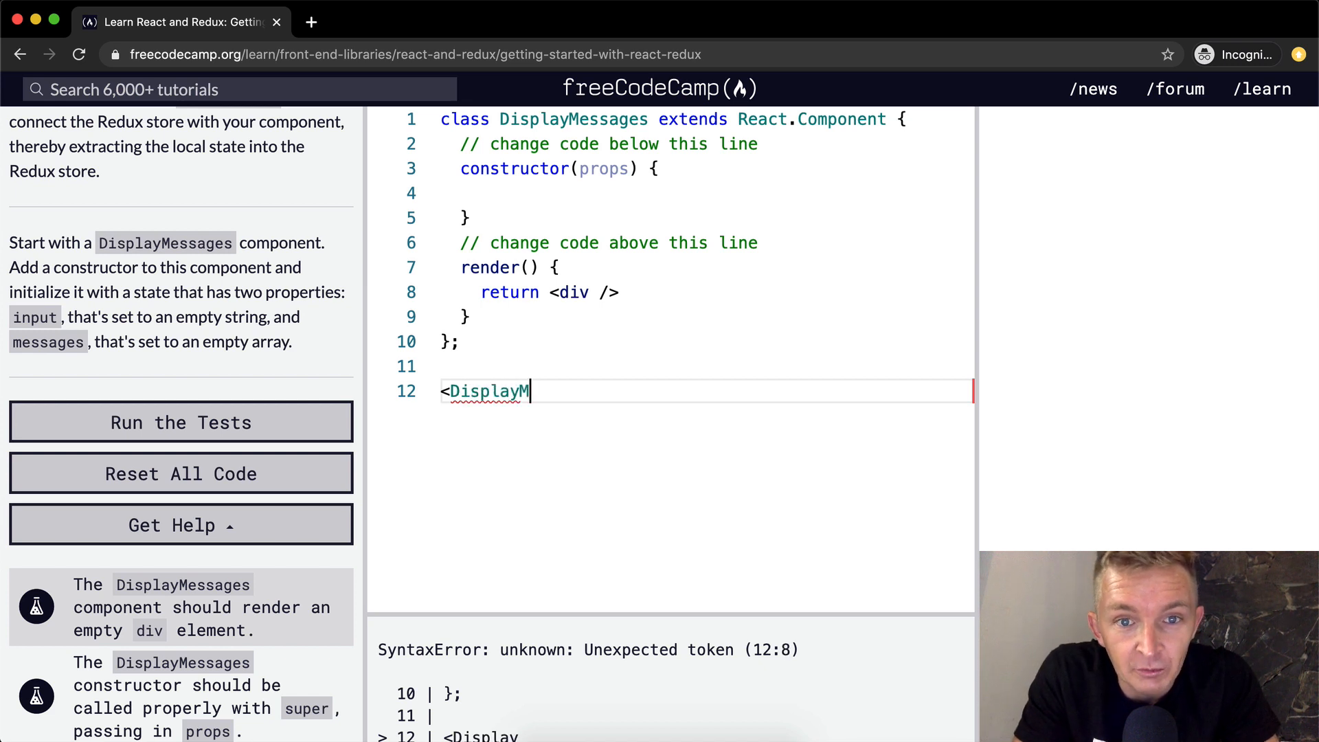
{"action": "type", "text": "essage"}
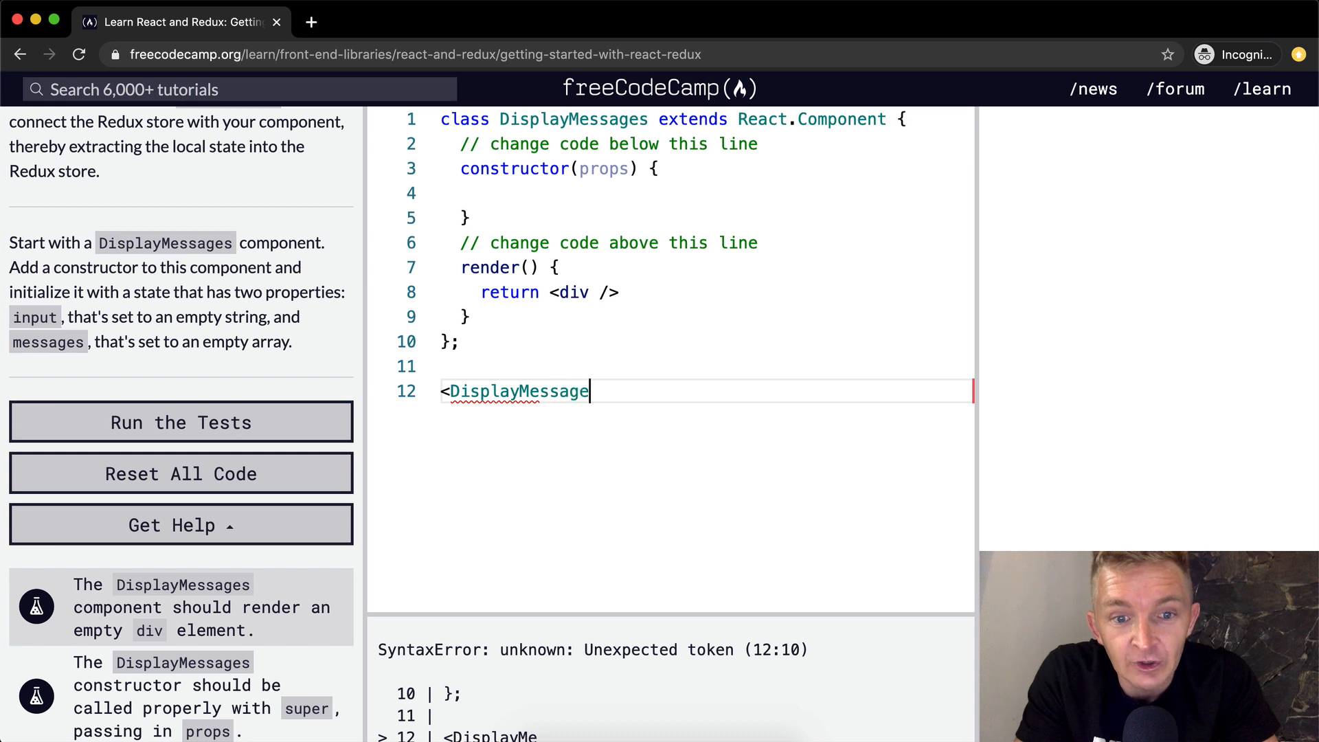
{"action": "type", "text": "s"}
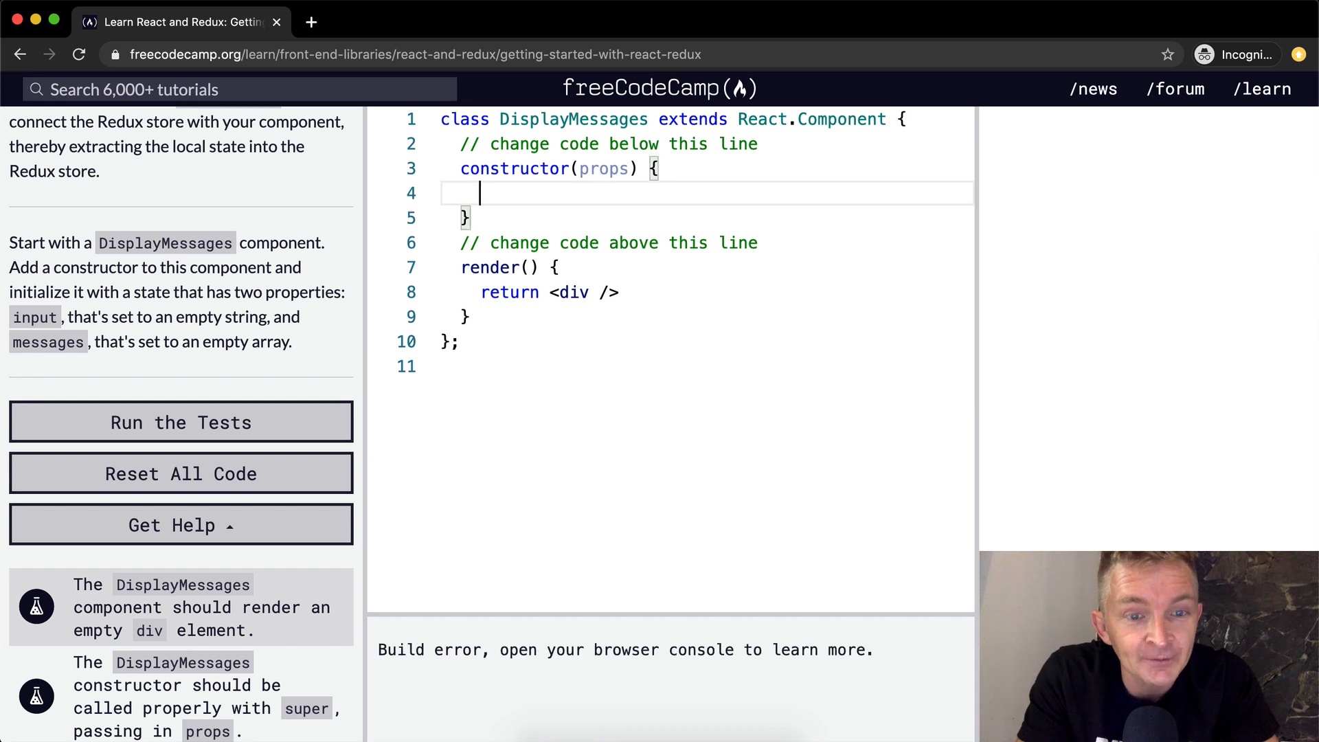
Step: Add the super(props); call inside the constructor
{"action": "type", "text": "s"}
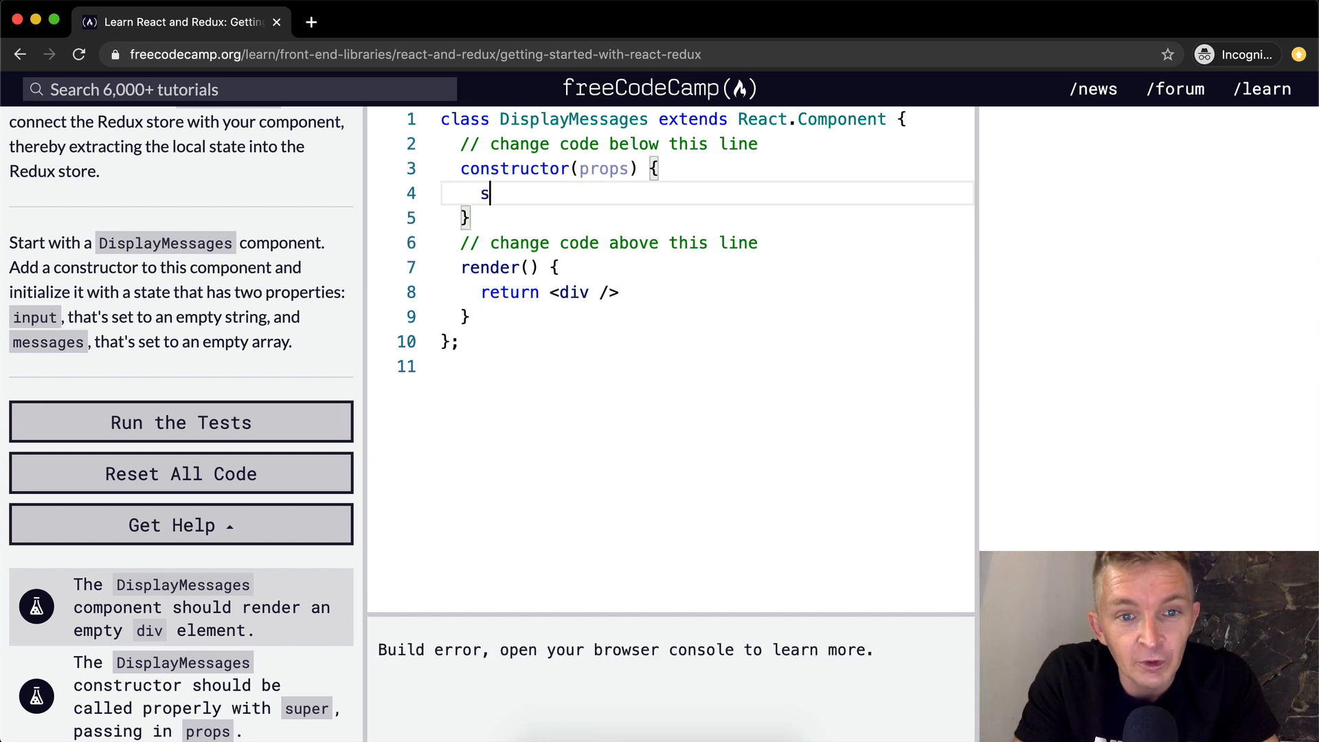
{"action": "type", "text": "uper(props)"}
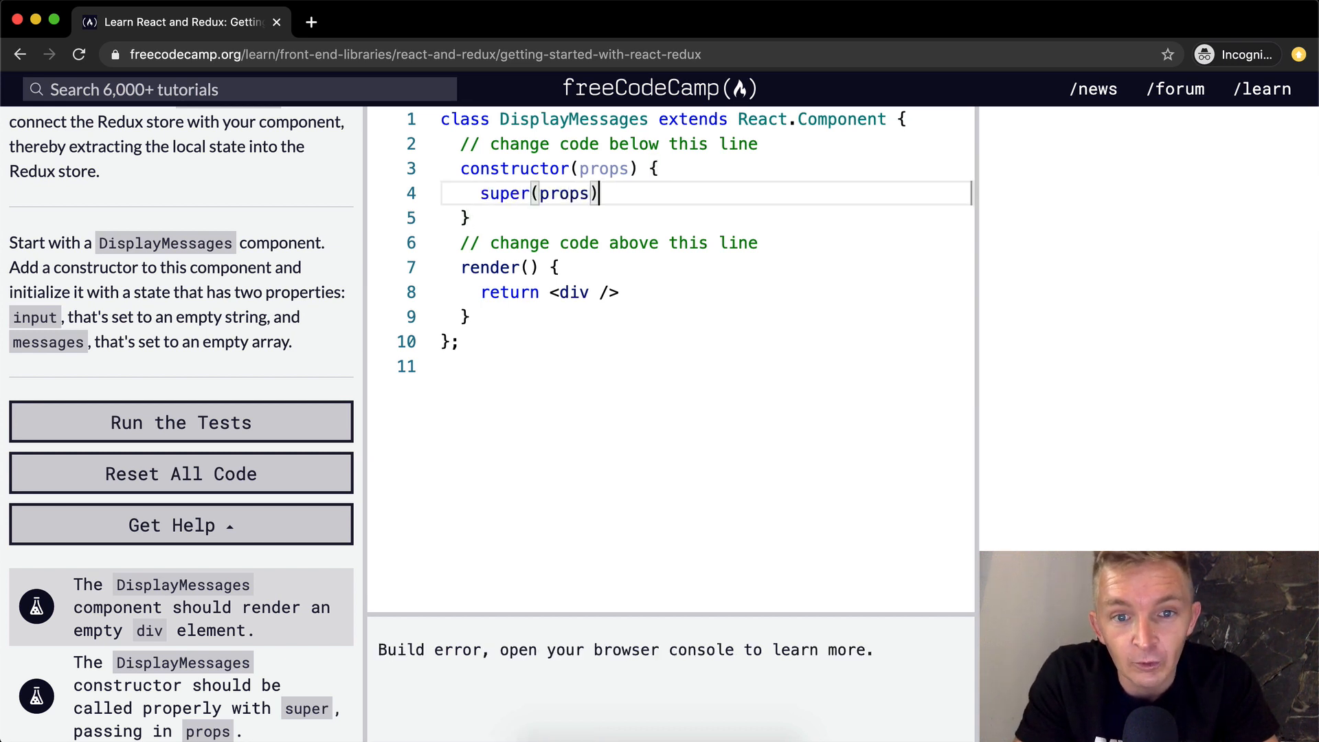
{"action": "type", "text": ";"}
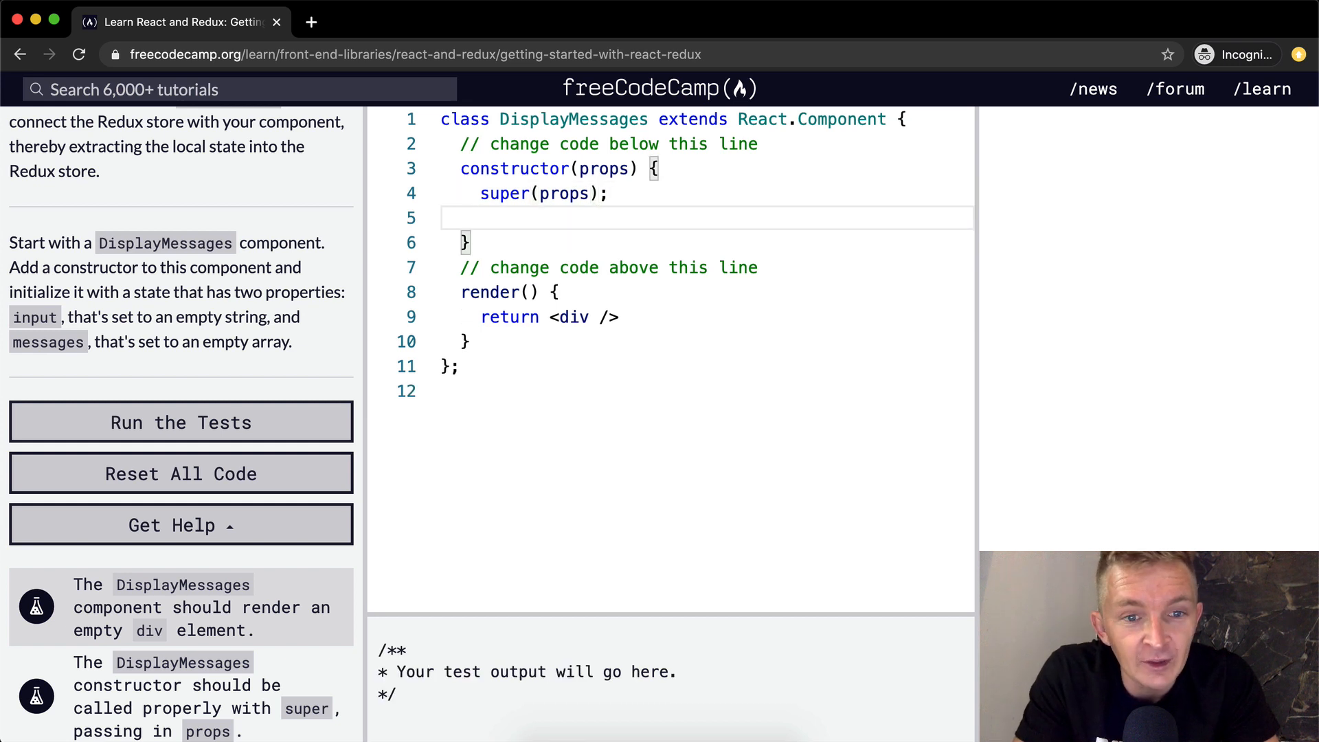
Step: Set this.state to { input: "", messages: [] } in the constructor
{"action": "type", "text": "this.state ="}
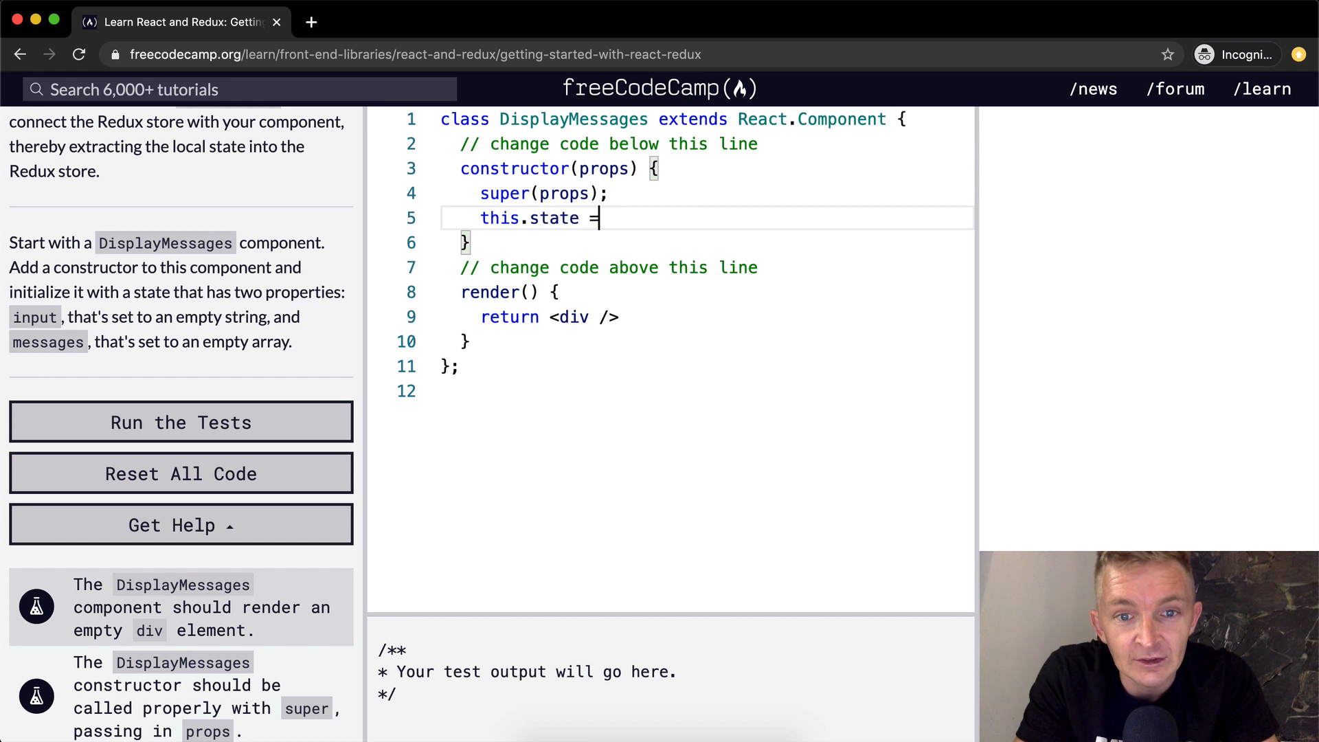
{"action": "type", "text": "{"}
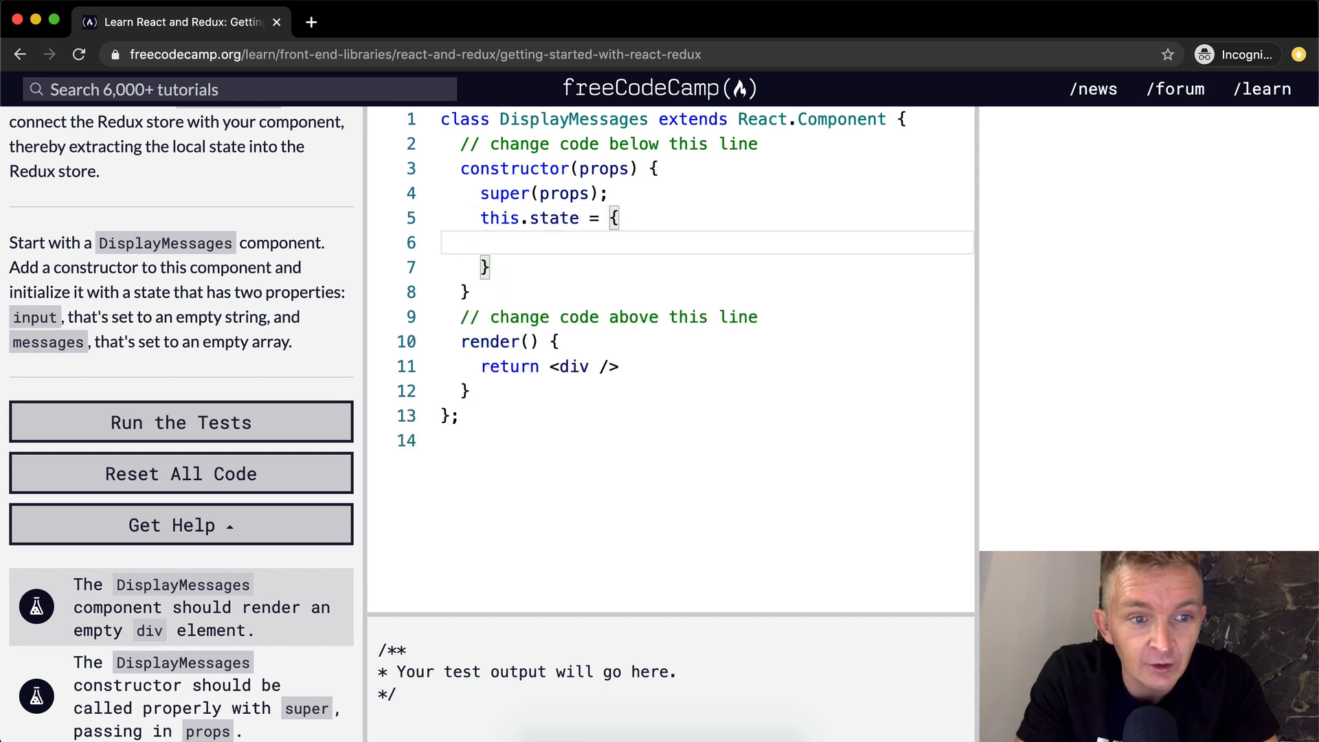
{"action": "type", "text": "input:"}
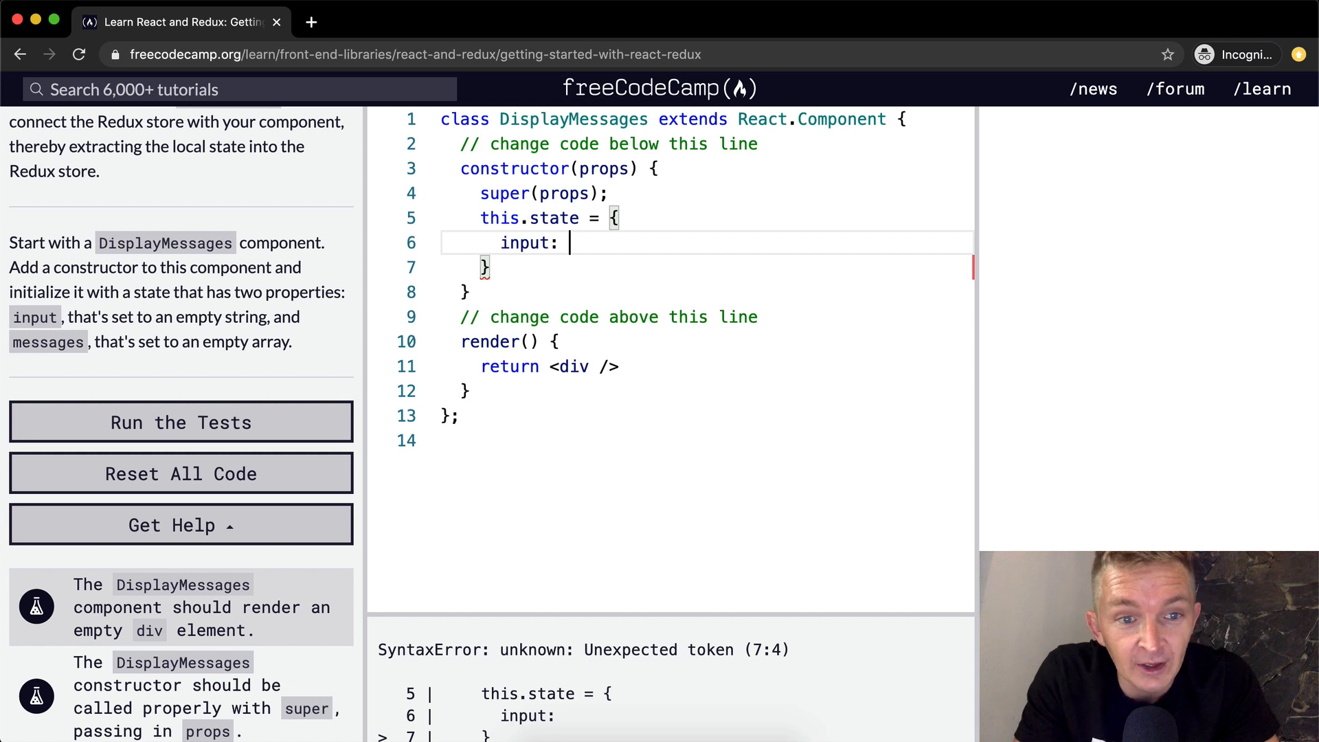
{"action": "type", "text": "\"\""}
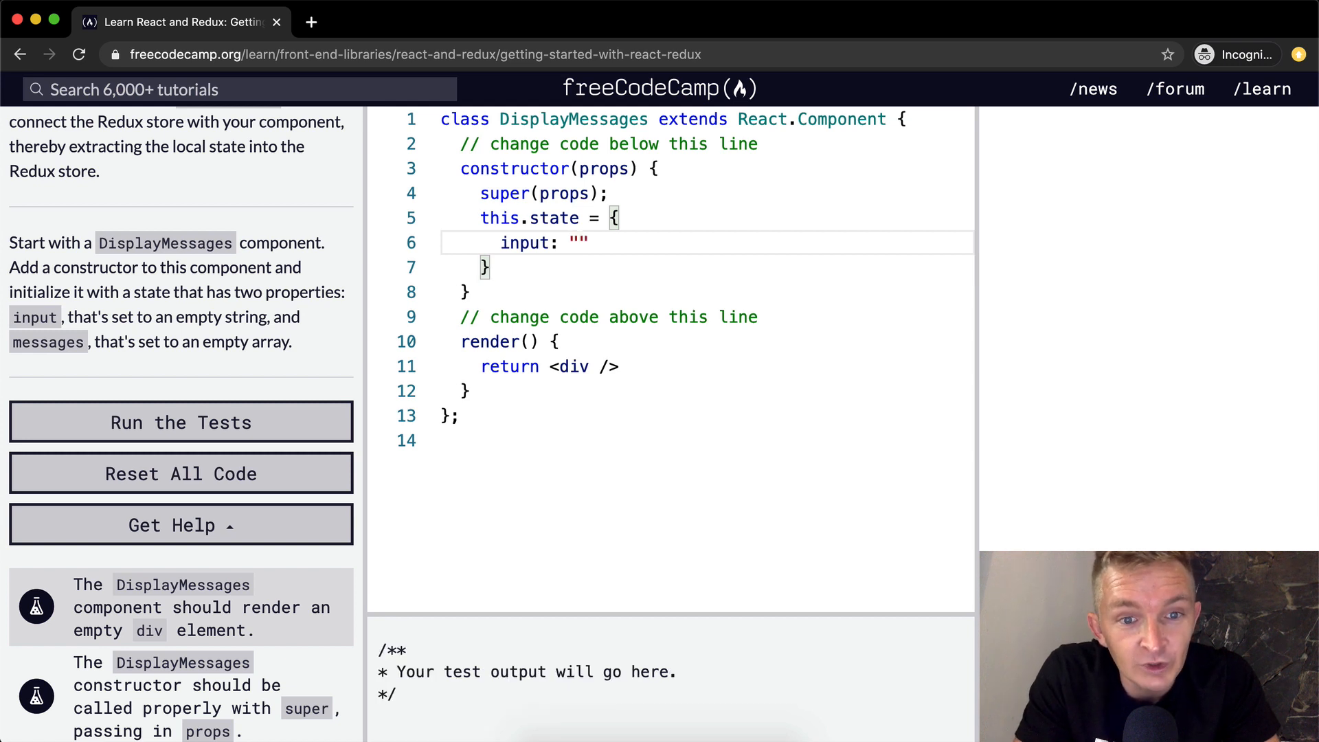
{"action": "type", "text": ","}
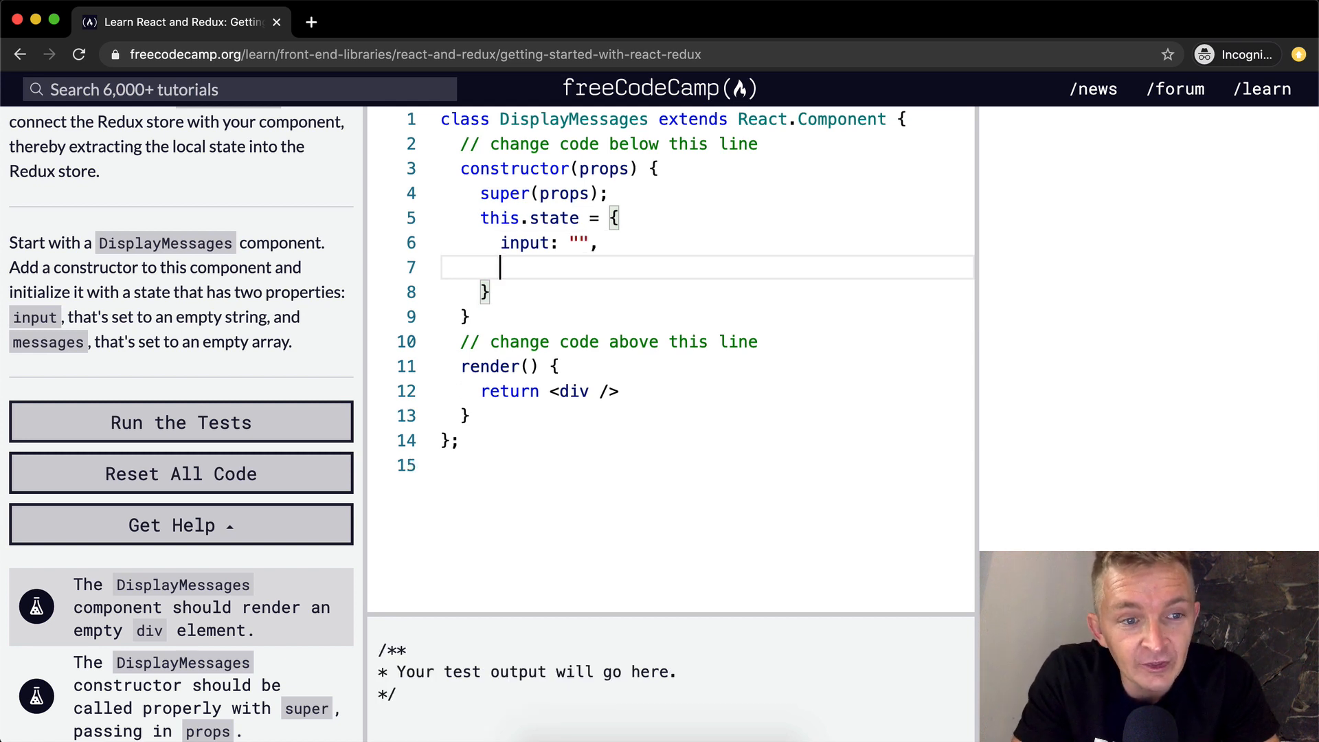
{"action": "type", "text": "messages"}
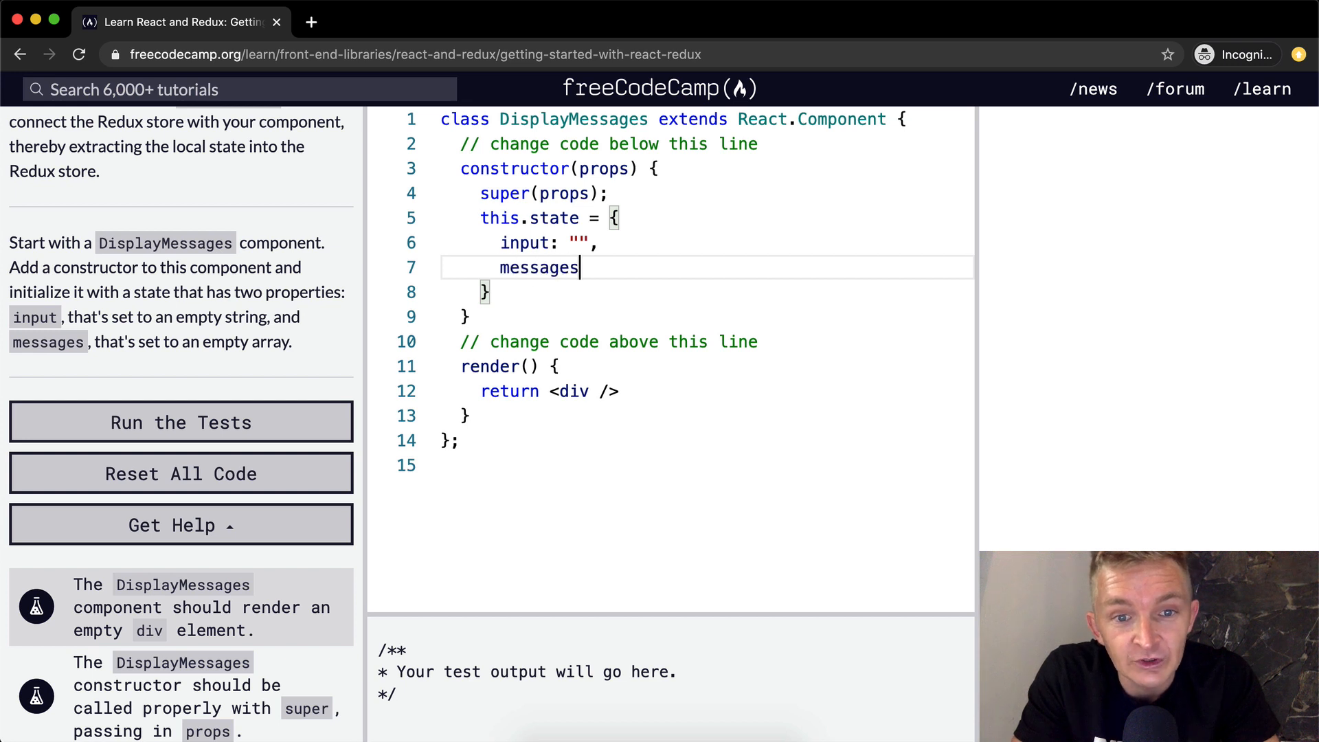
{"action": "type", "text": ": []"}
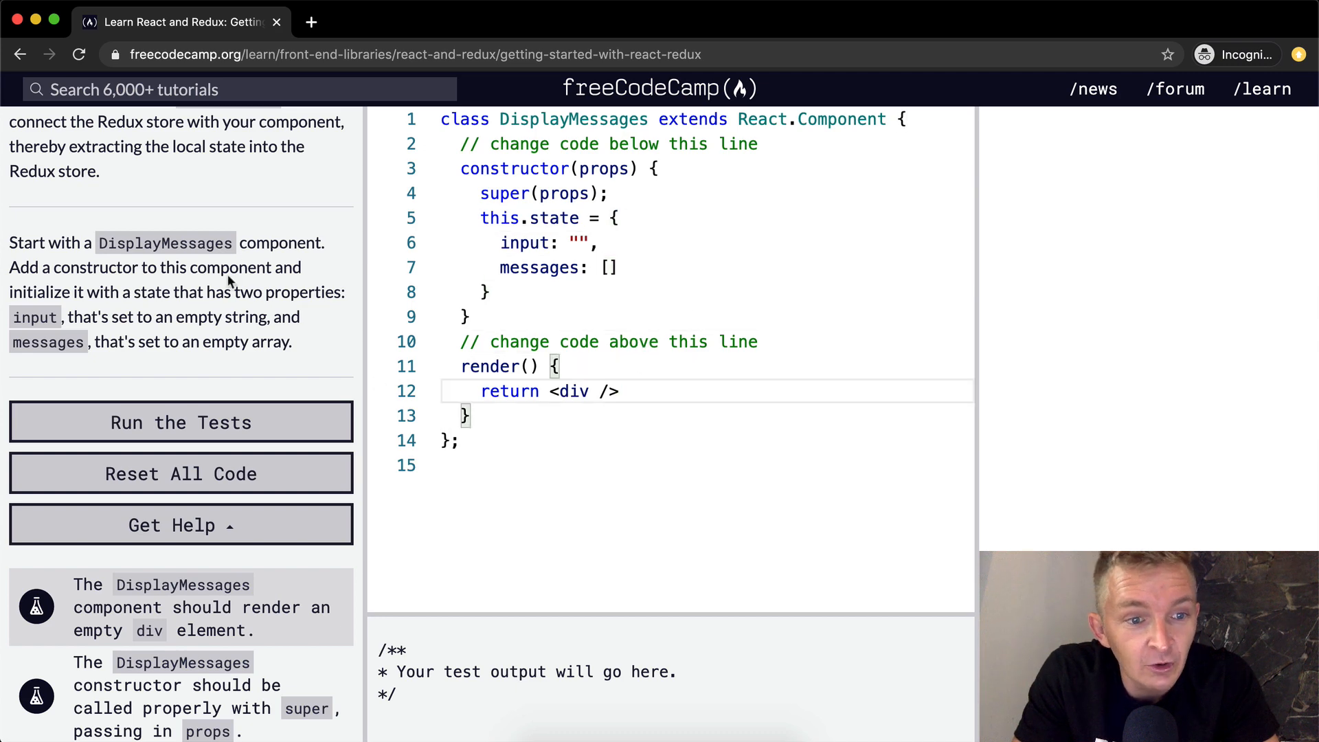
Step: Run the DisplayMessages tests, close the success dialog, and rerun them to confirm passing
{"action": "left_click", "coordinate": [180, 422]}
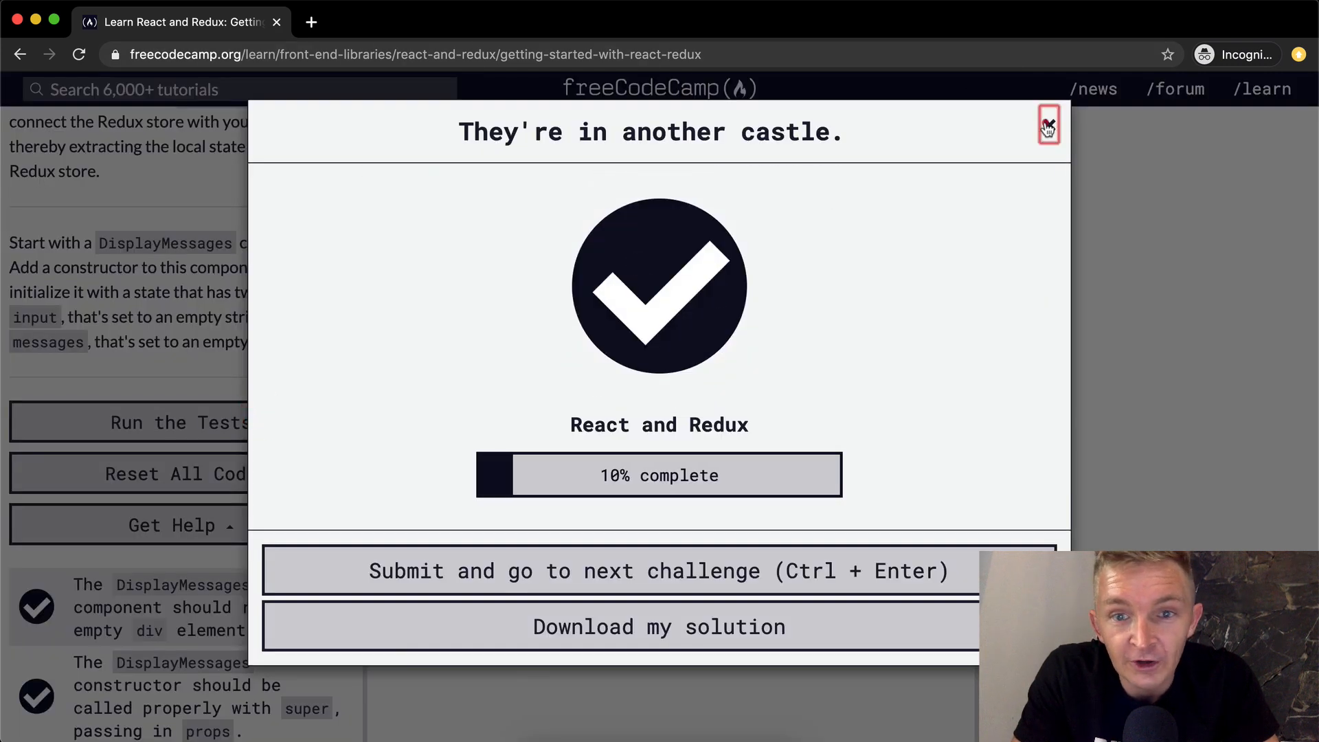
{"action": "left_click", "coordinate": [1047, 124]}
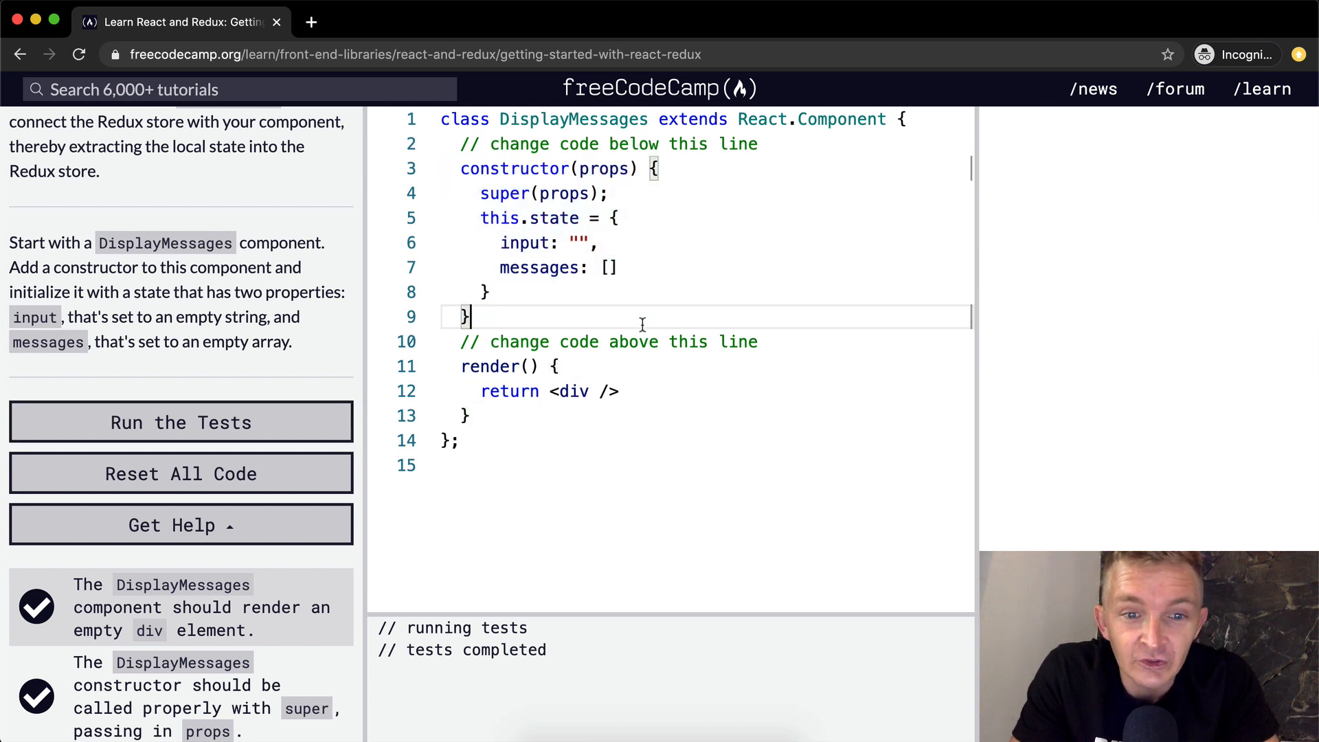
{"action": "left_click", "coordinate": [180, 422]}
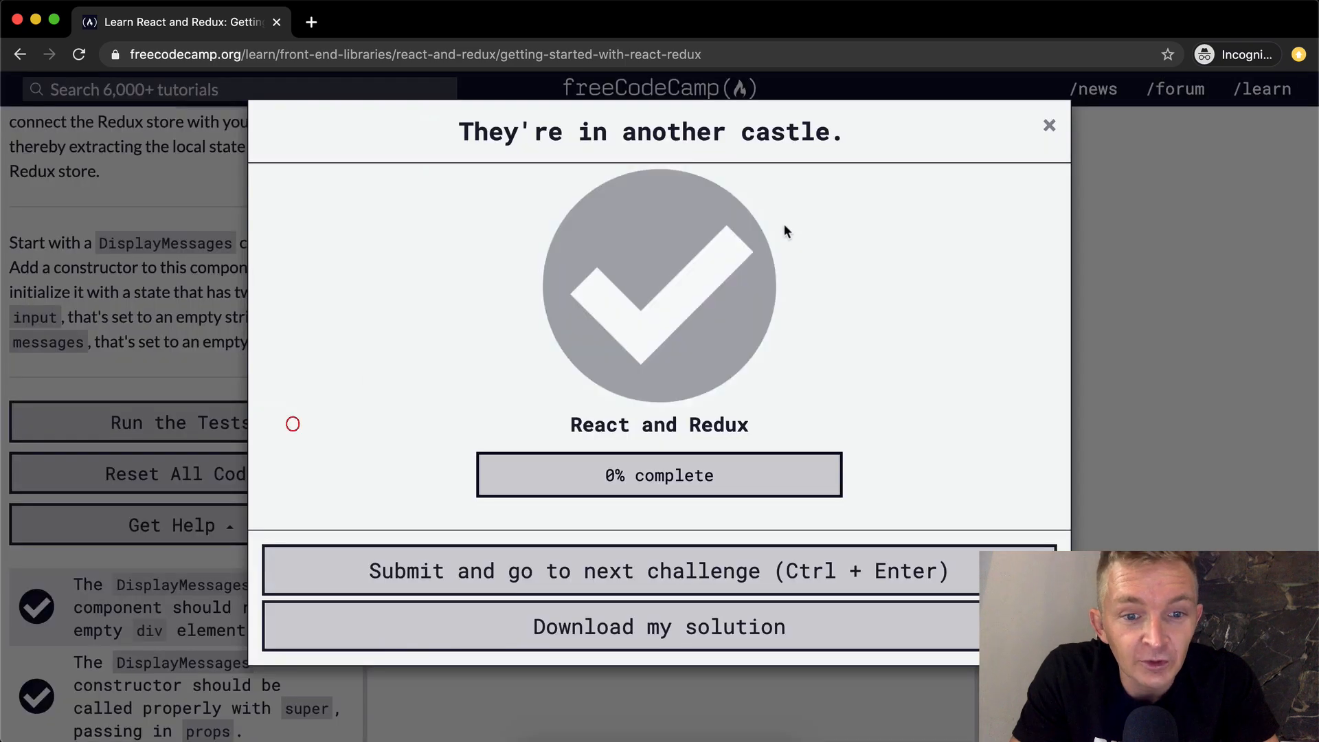